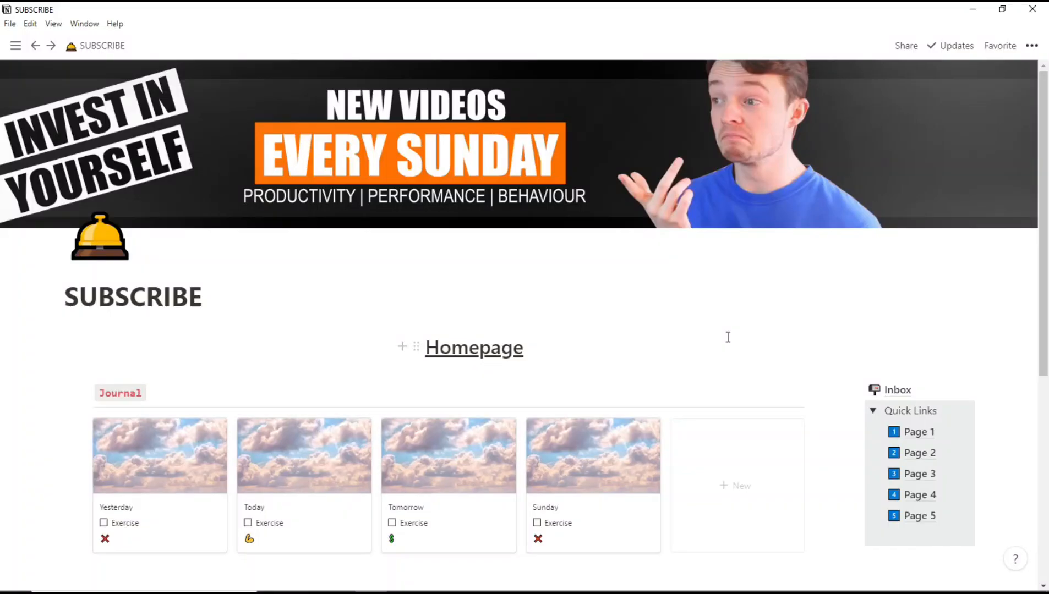
# Open the Today journal entry, then fill the Sunday entry from the New day template
pyautogui.scroll(-3)
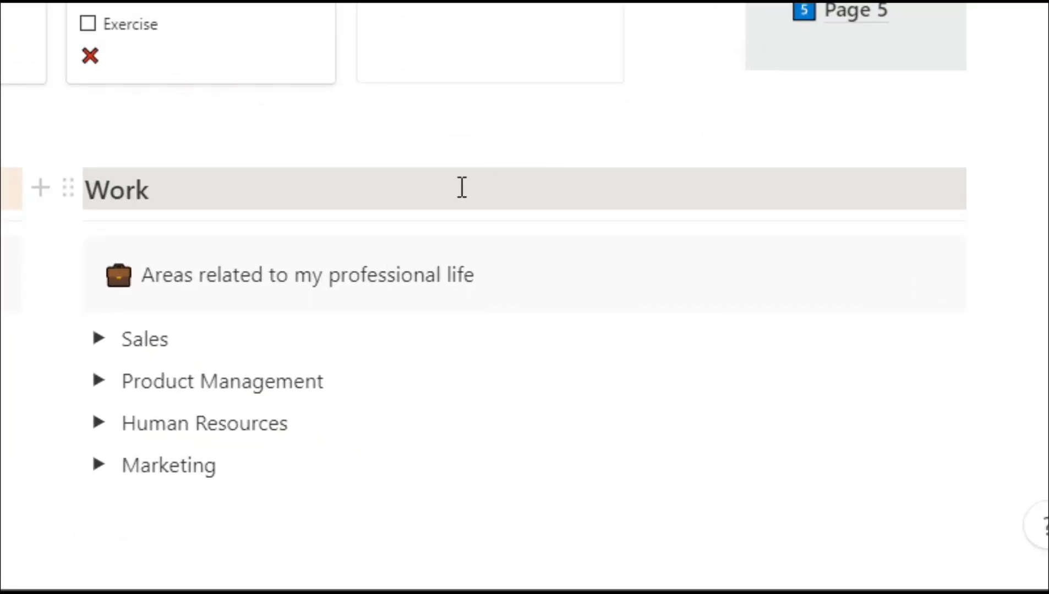
pyautogui.moveTo(99, 339)
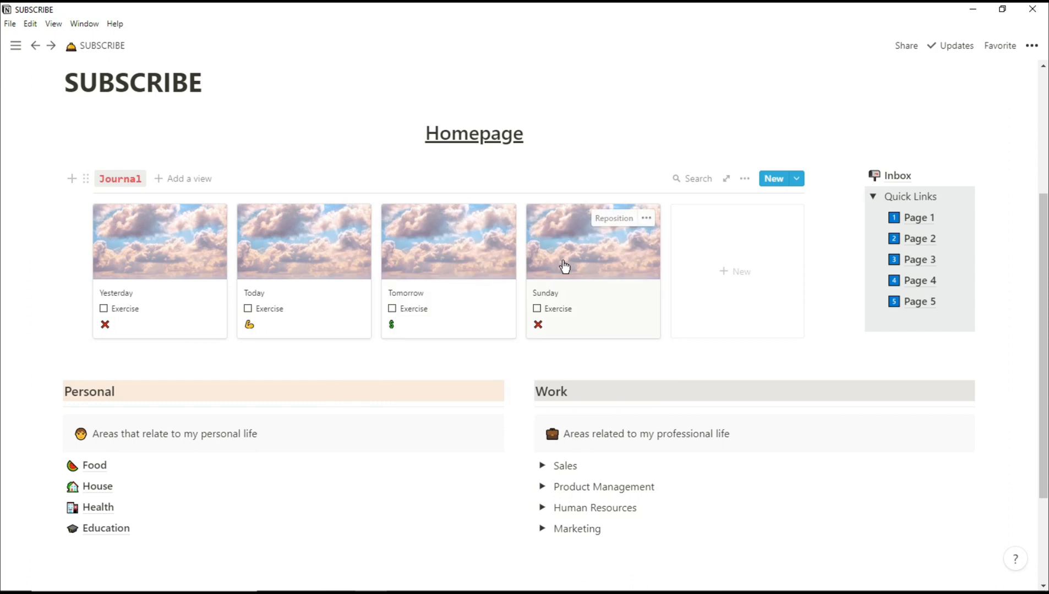
pyautogui.click(536, 308)
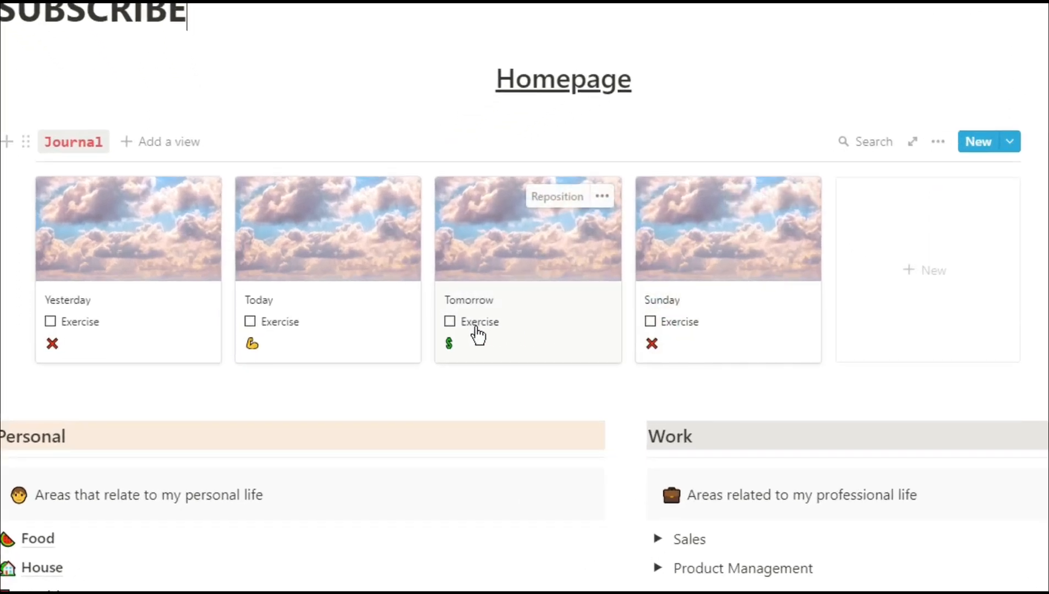
pyautogui.moveTo(273, 307)
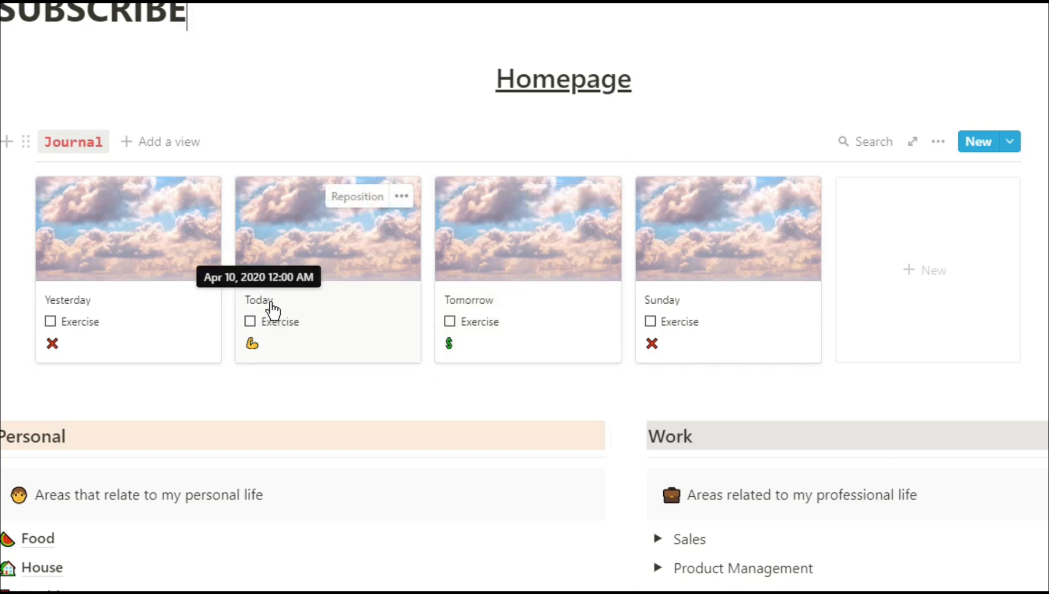
pyautogui.moveTo(257, 359)
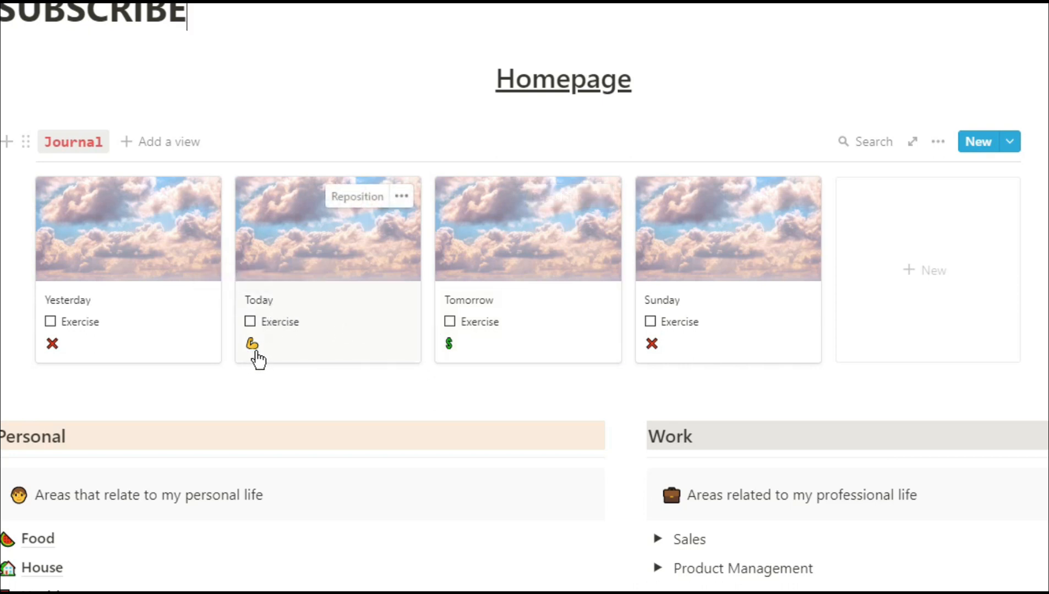
pyautogui.moveTo(459, 361)
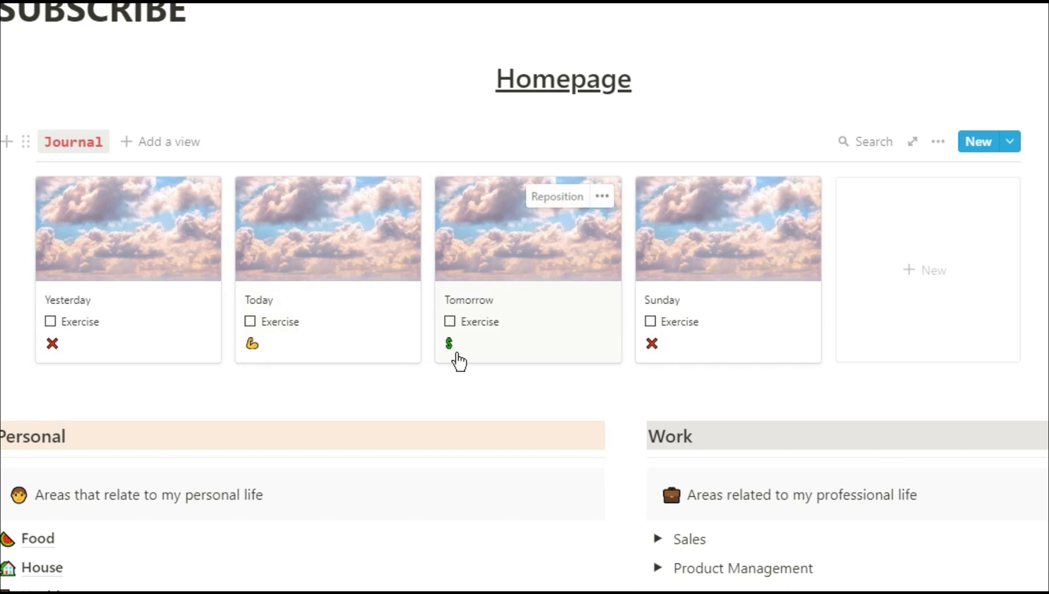
pyautogui.click(460, 359)
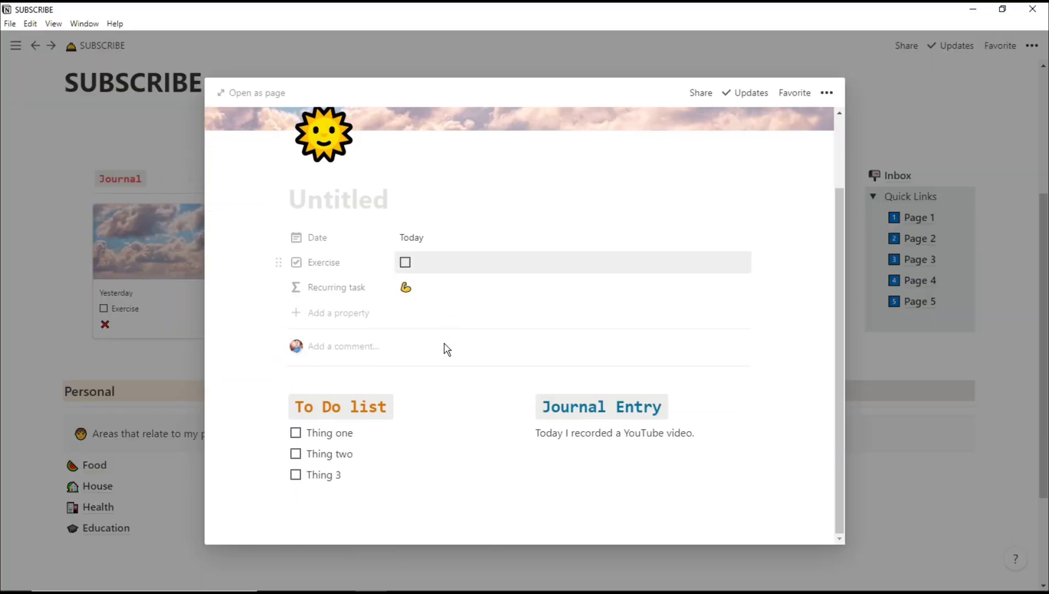
pyautogui.moveTo(338, 476)
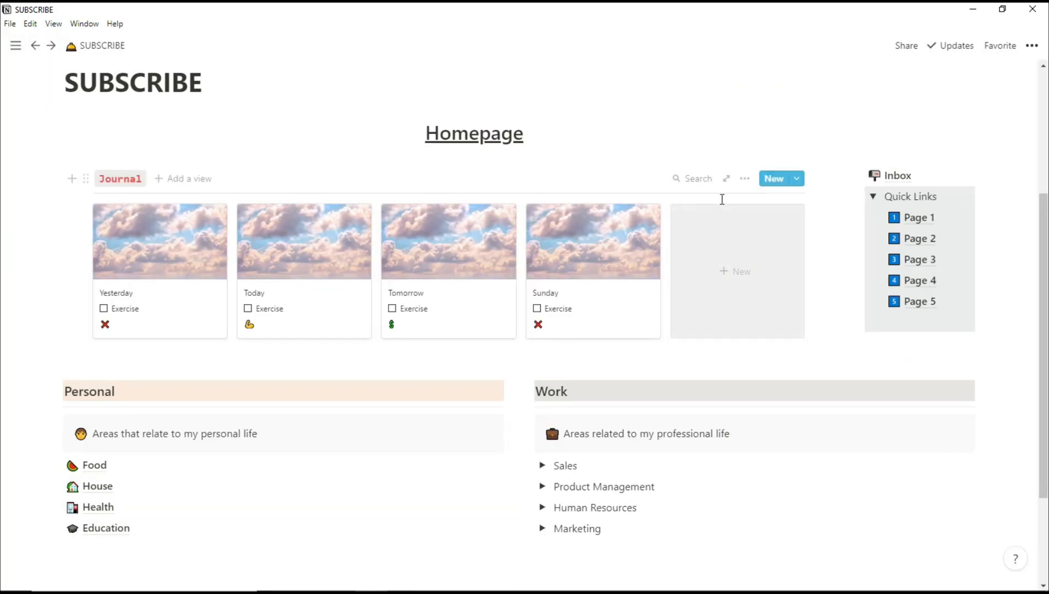
pyautogui.moveTo(558, 275)
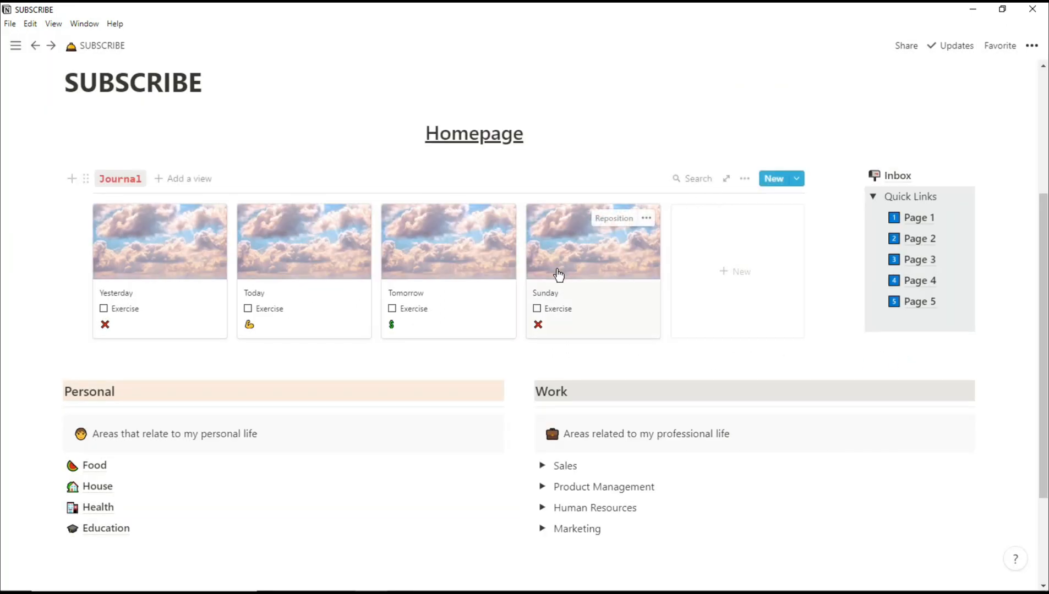
pyautogui.click(592, 241)
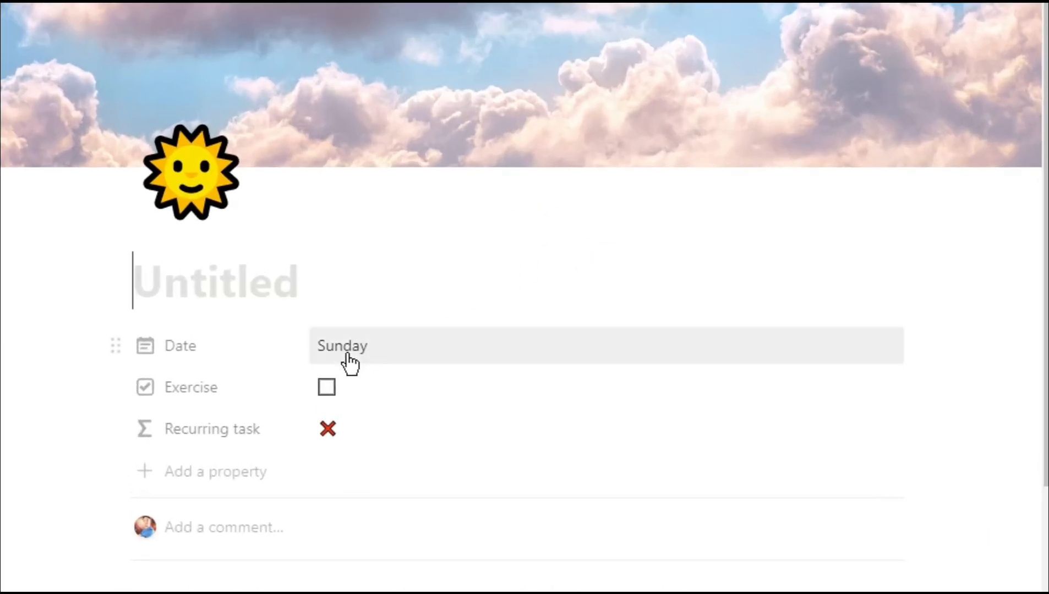
pyautogui.scroll(-3)
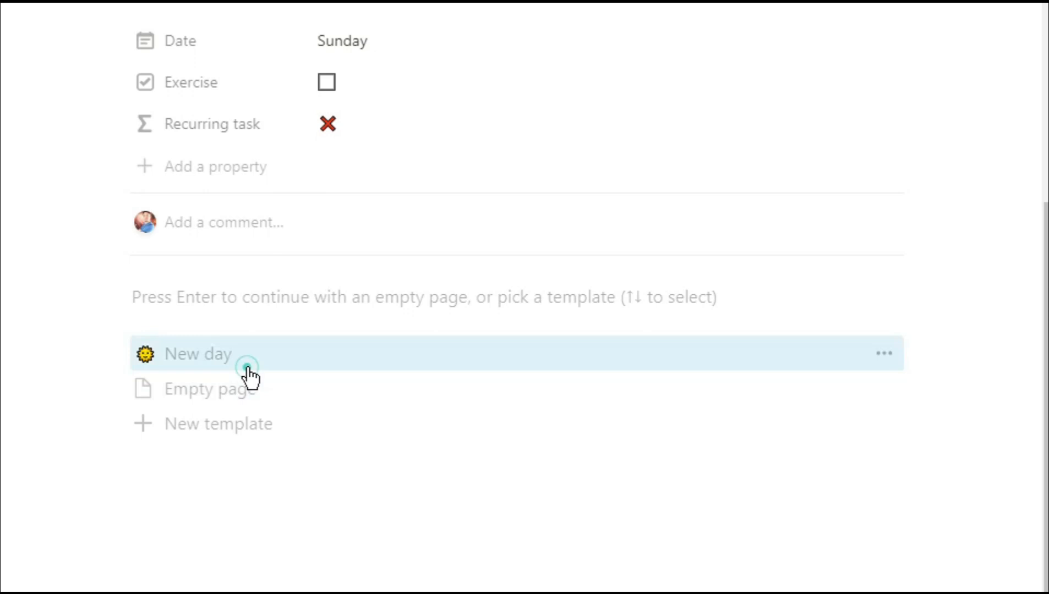
pyautogui.click(197, 354)
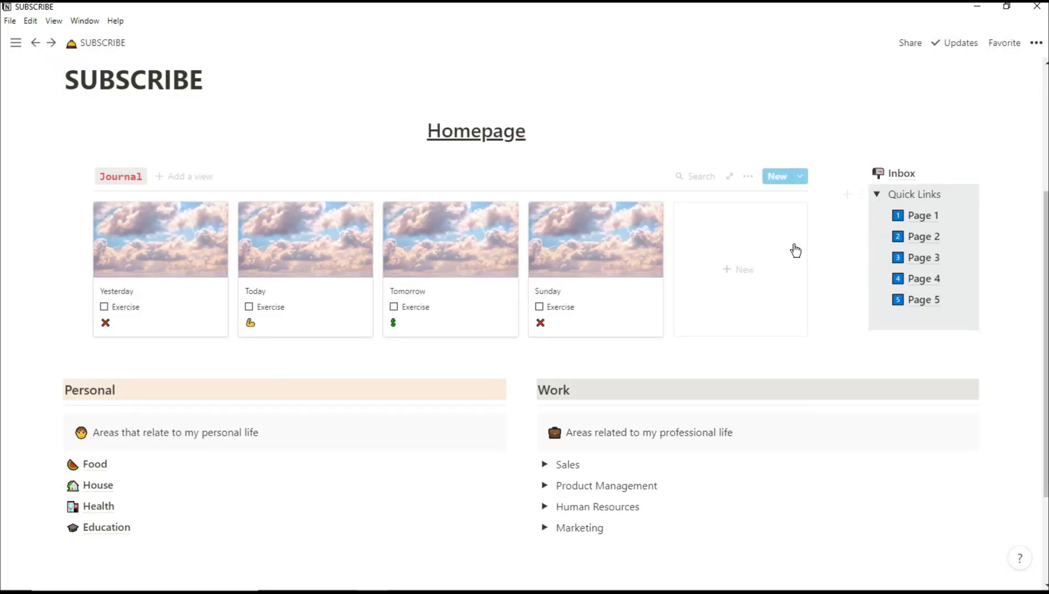
# Open the Journal's New day page template for editing
pyautogui.click(799, 176)
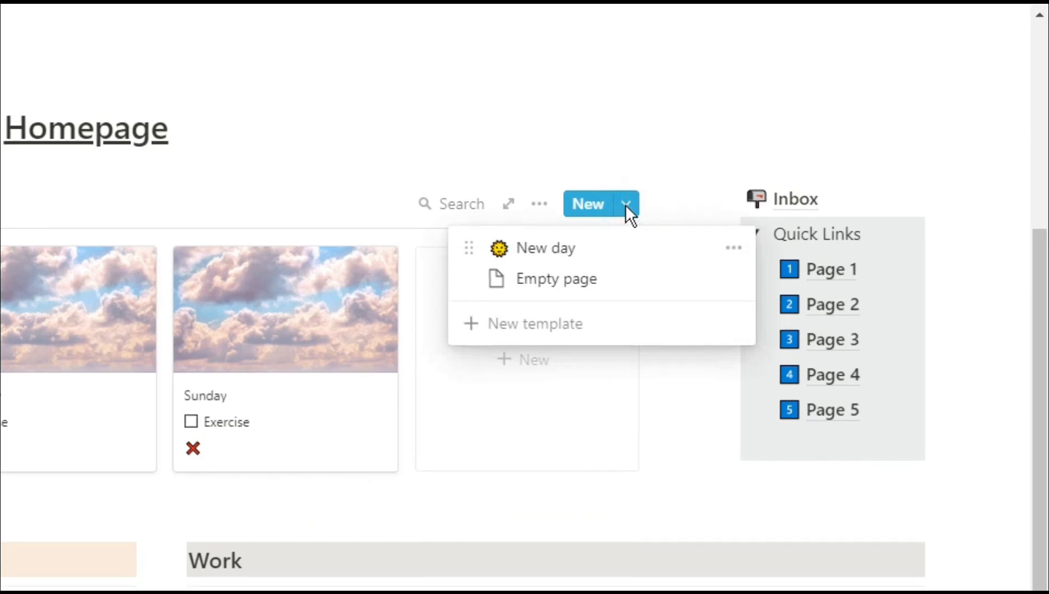
pyautogui.moveTo(729, 257)
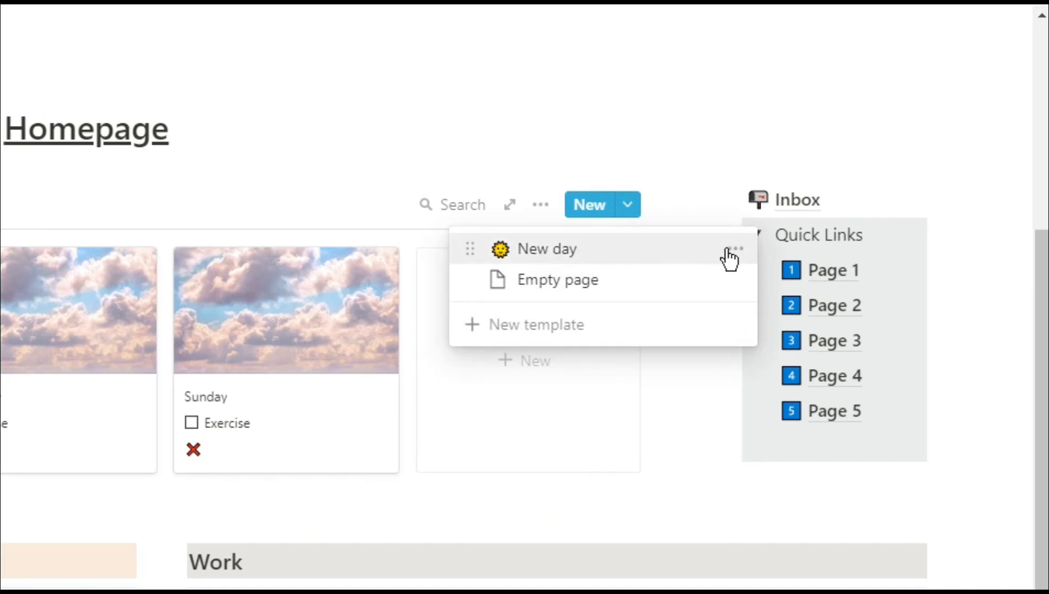
pyautogui.click(735, 248)
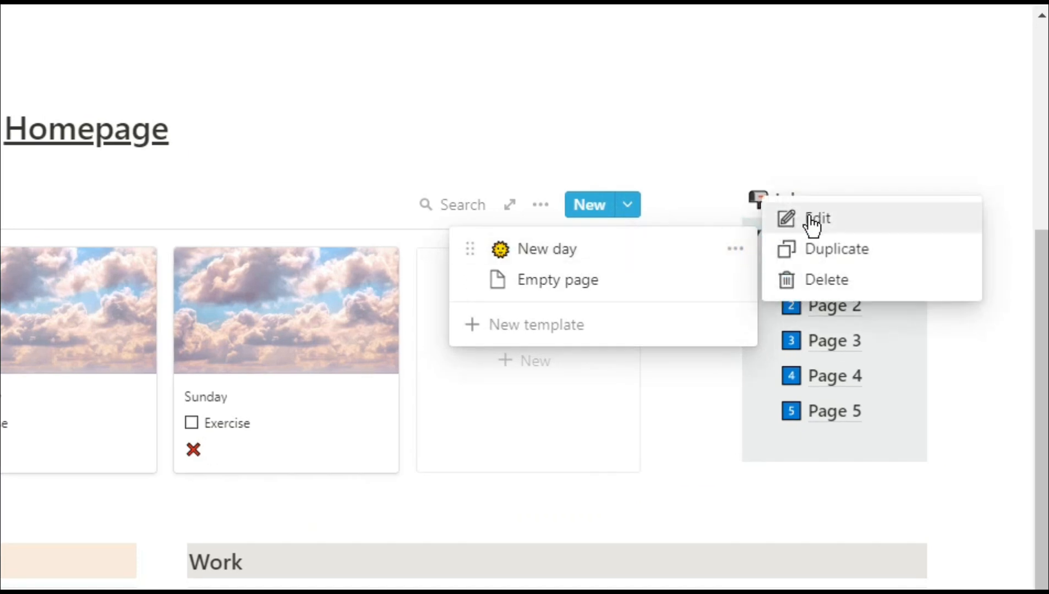
pyautogui.click(817, 219)
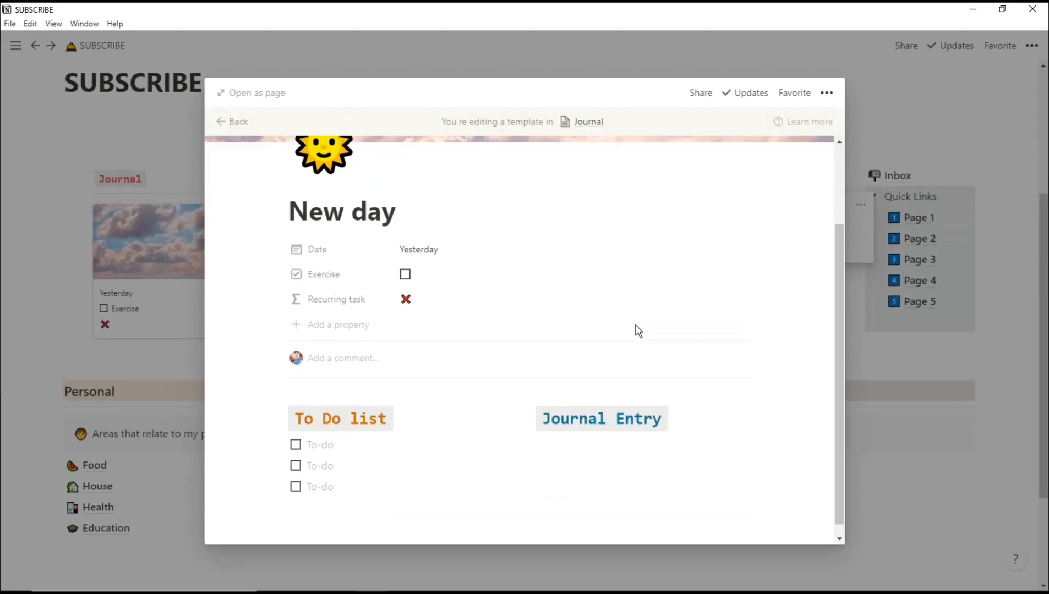
pyautogui.scroll(3)
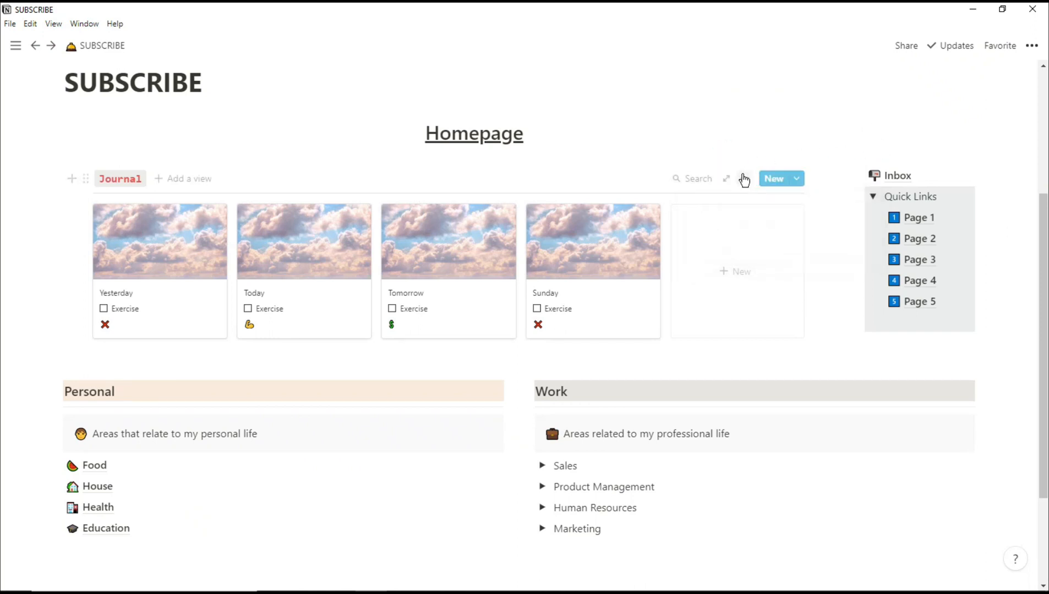
# Hide Date and Exercise on the journal cards, then show hidden properties again
pyautogui.click(795, 178)
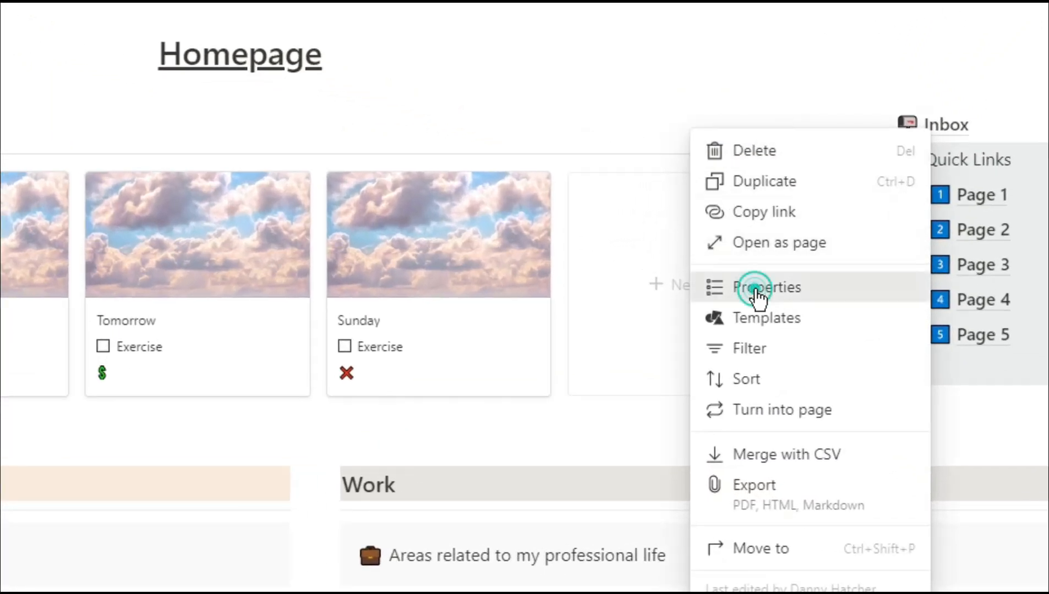
pyautogui.click(766, 287)
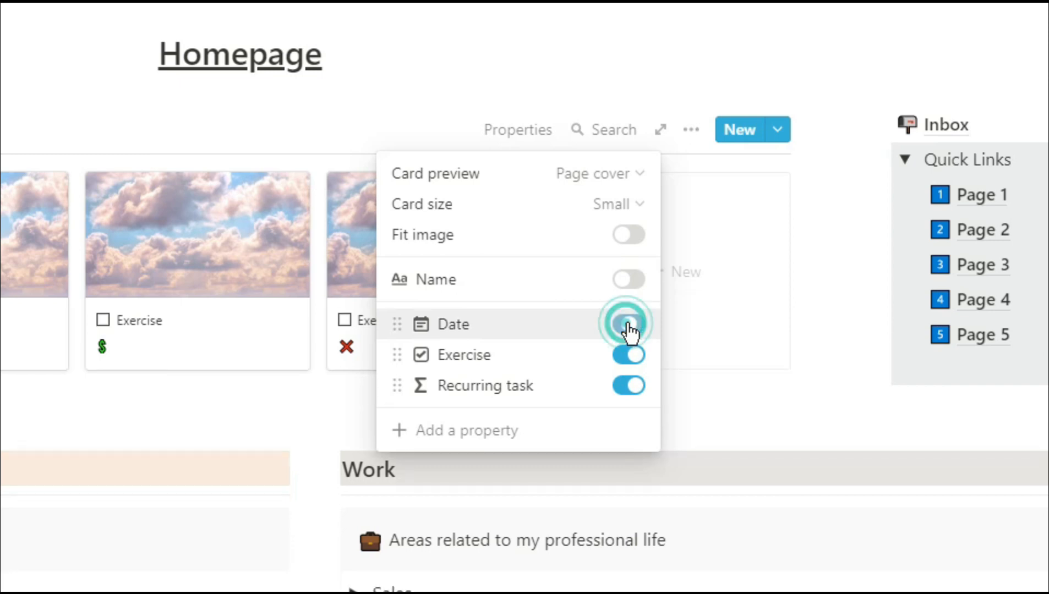
pyautogui.click(627, 324)
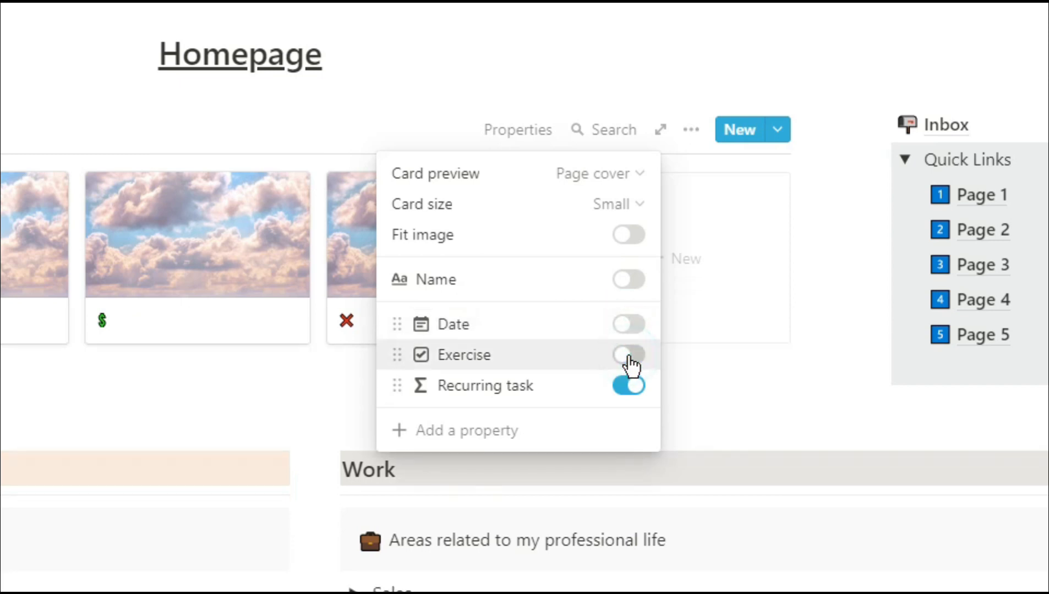
pyautogui.click(628, 353)
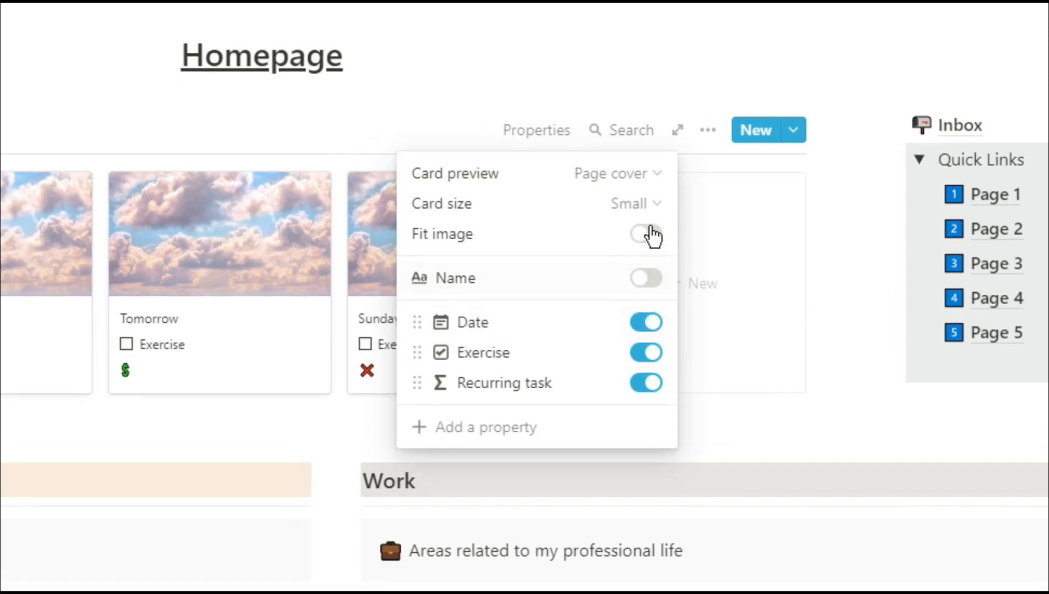
# Preview page content and covers on journal cards, trying medium size before returning to small
pyautogui.click(609, 173)
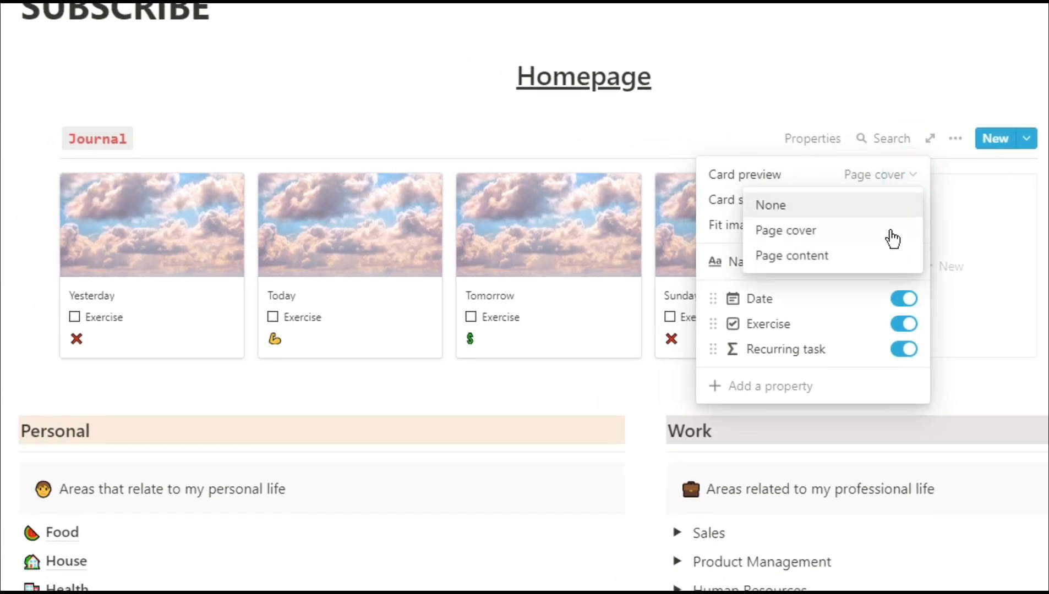
pyautogui.click(791, 255)
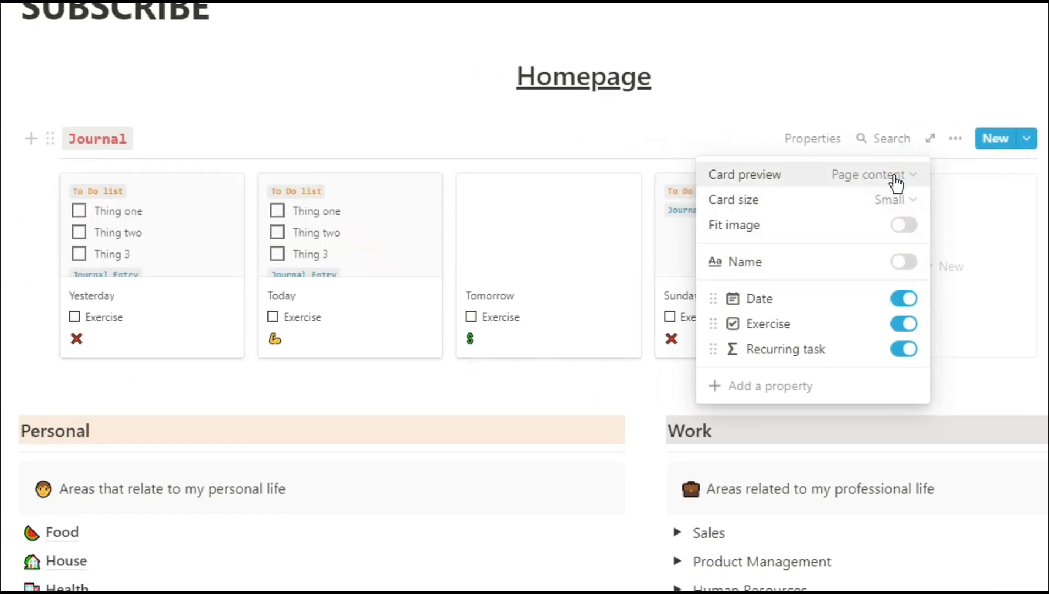
pyautogui.click(869, 174)
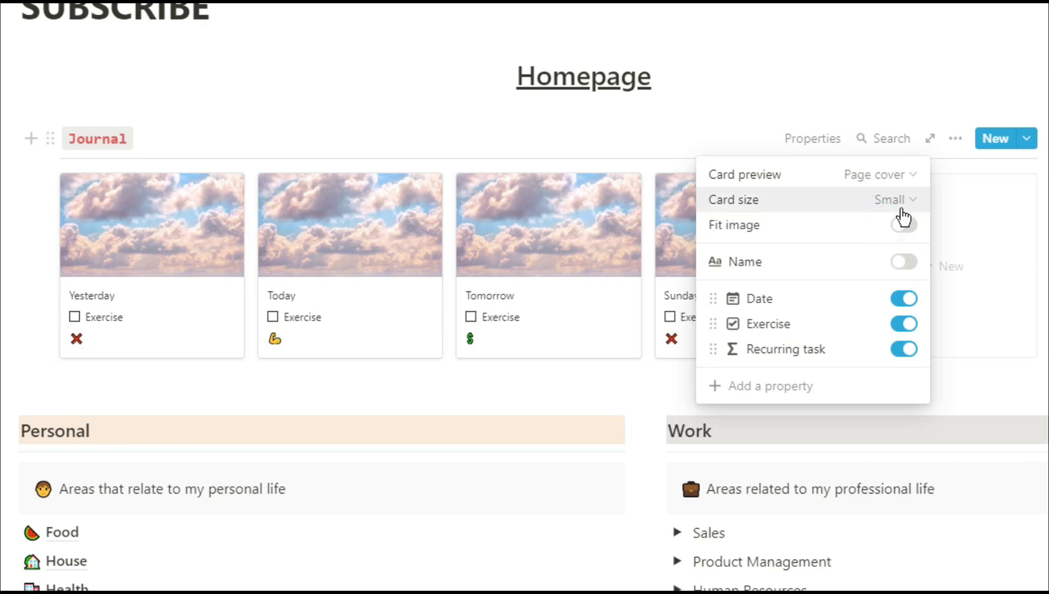
pyautogui.click(894, 199)
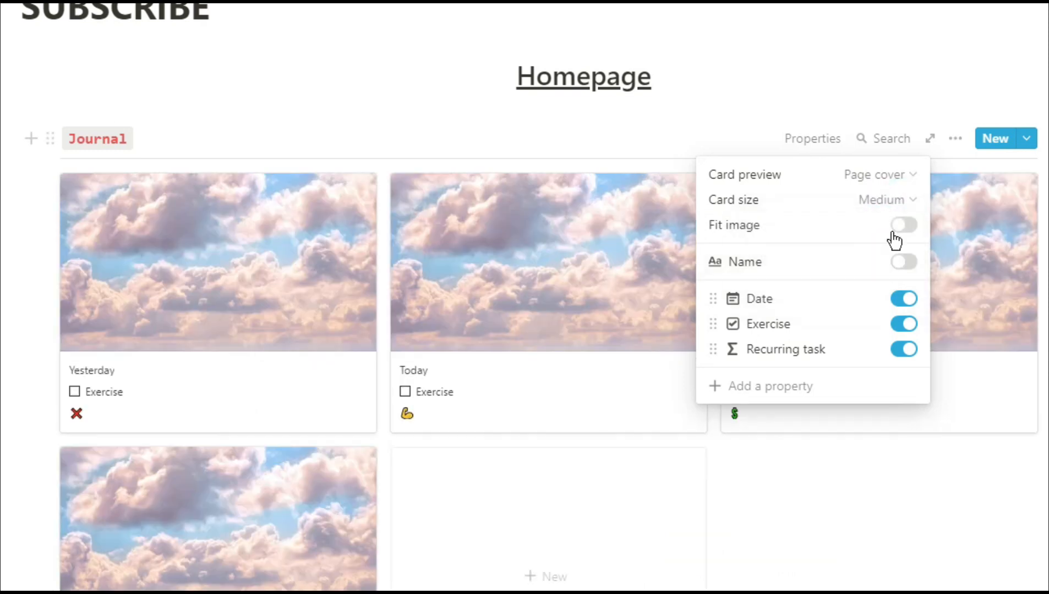
pyautogui.click(887, 199)
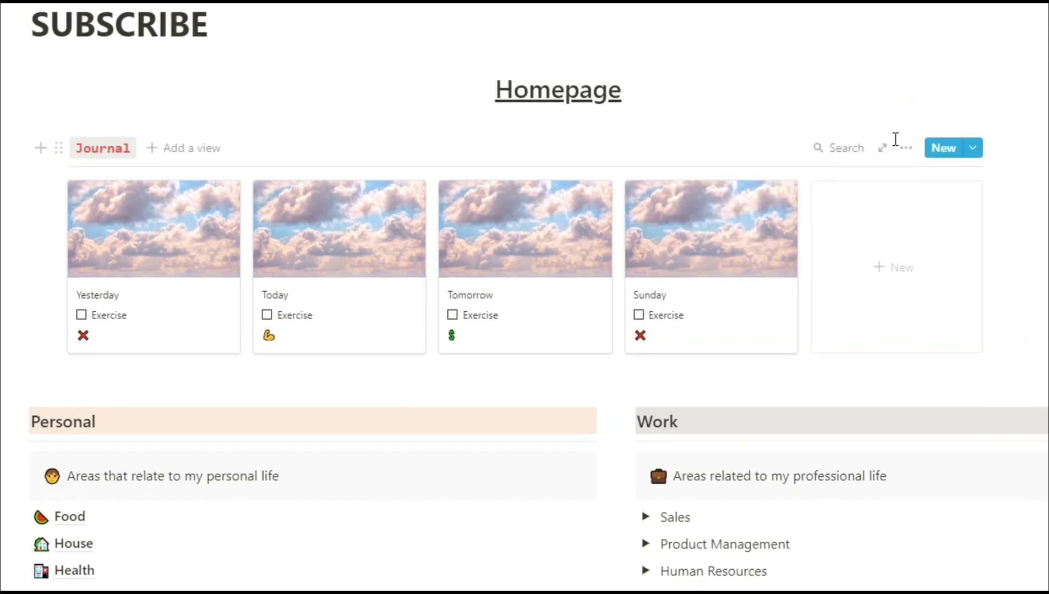
# Add a Date filter to the Journal gallery entries
pyautogui.click(905, 147)
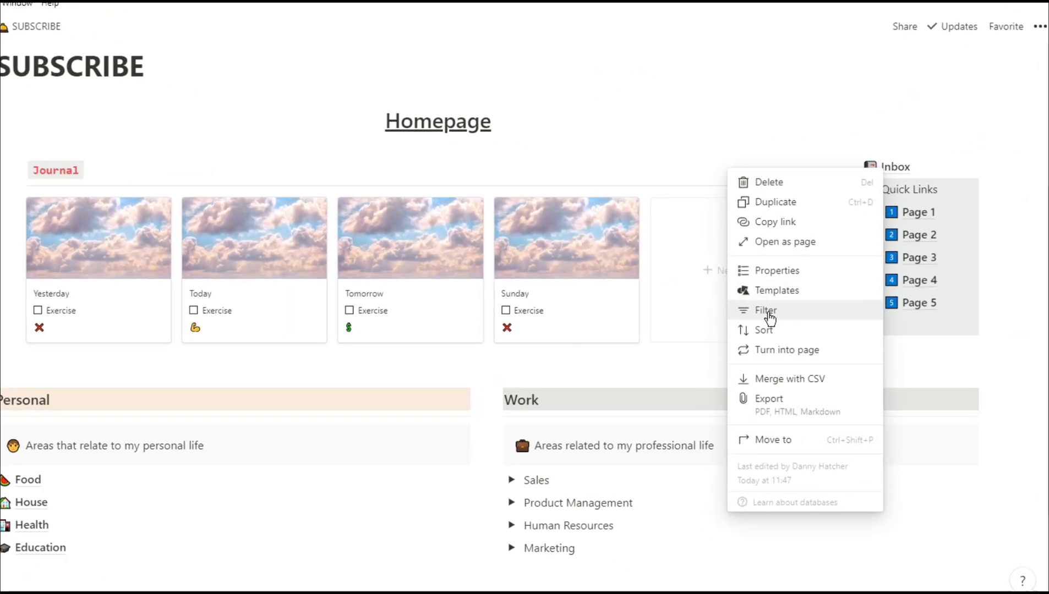
pyautogui.click(765, 310)
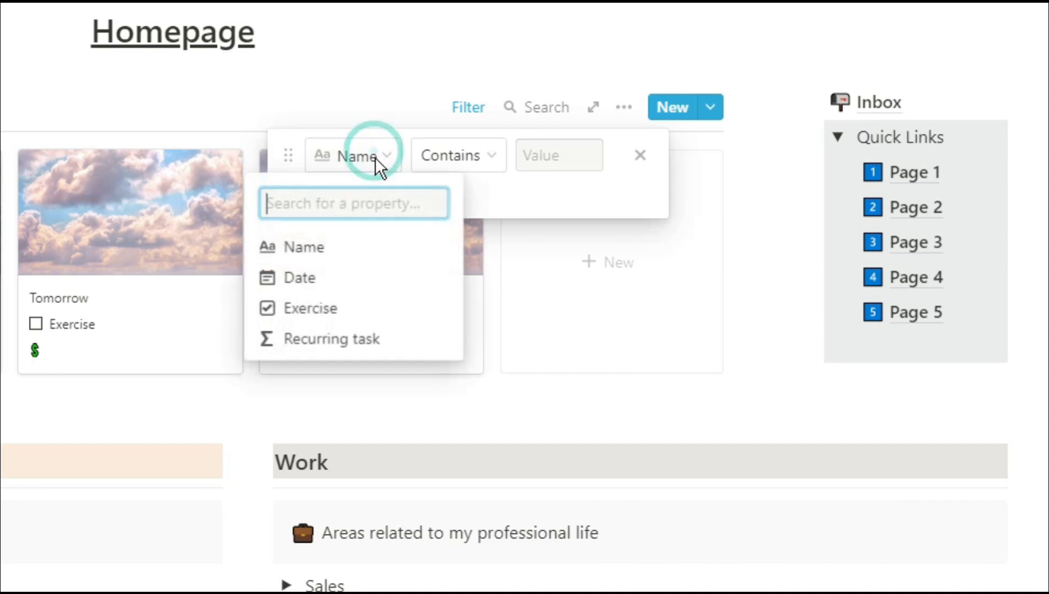
pyautogui.moveTo(335, 279)
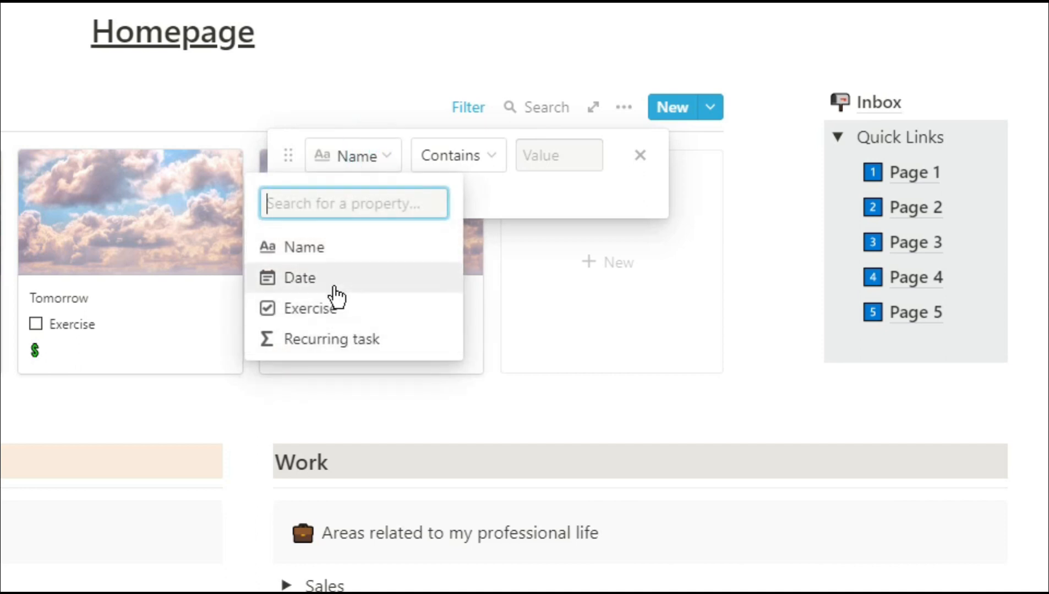
pyautogui.click(299, 278)
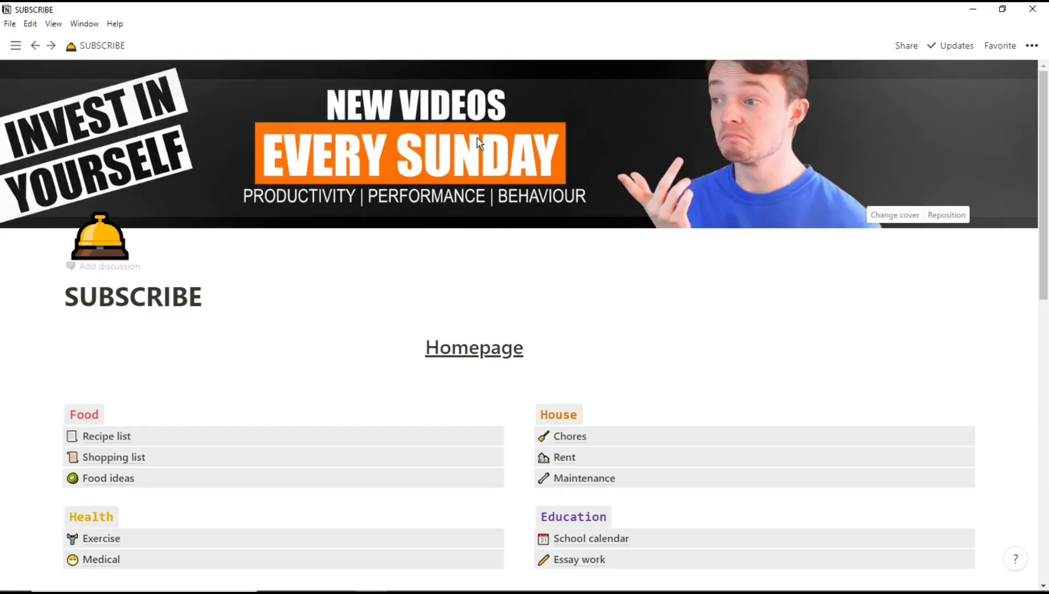
pyautogui.scroll(-3)
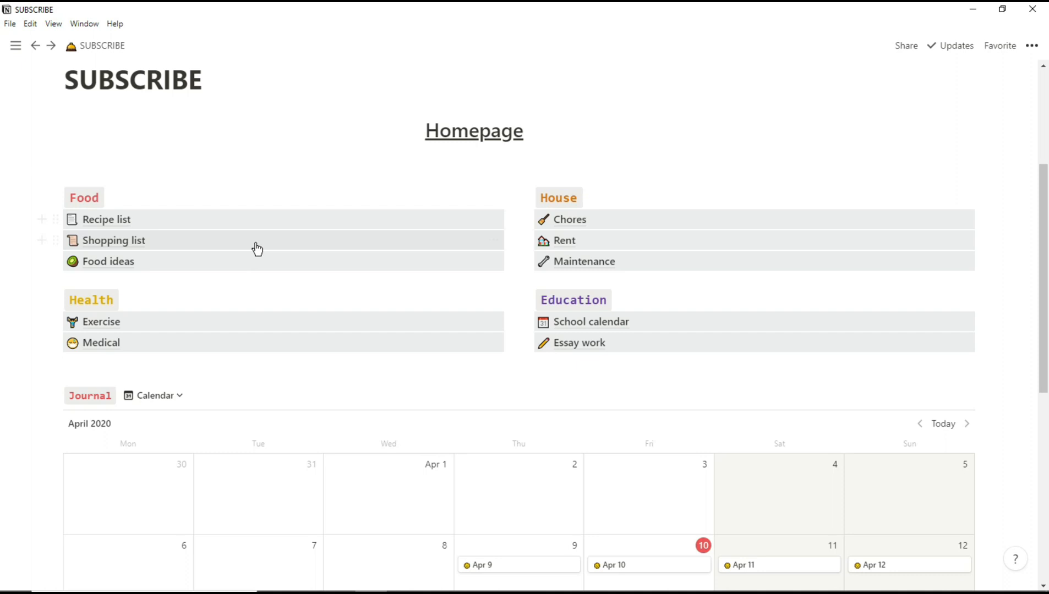
pyautogui.moveTo(571, 289)
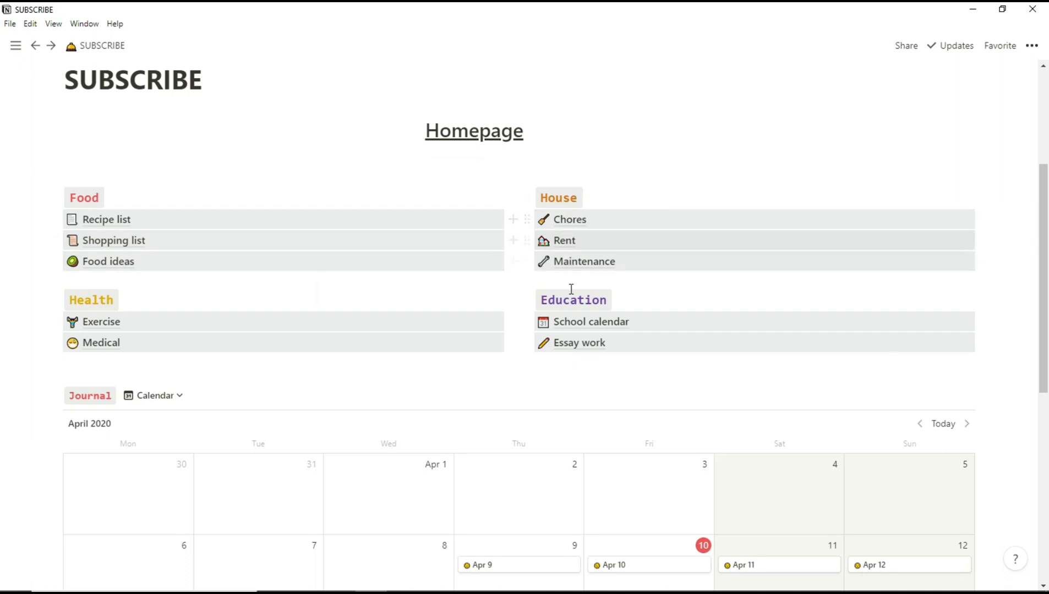
# Preview and close the Apr 10 journal entry, then bring up the calendar's ••• options
pyautogui.scroll(-3)
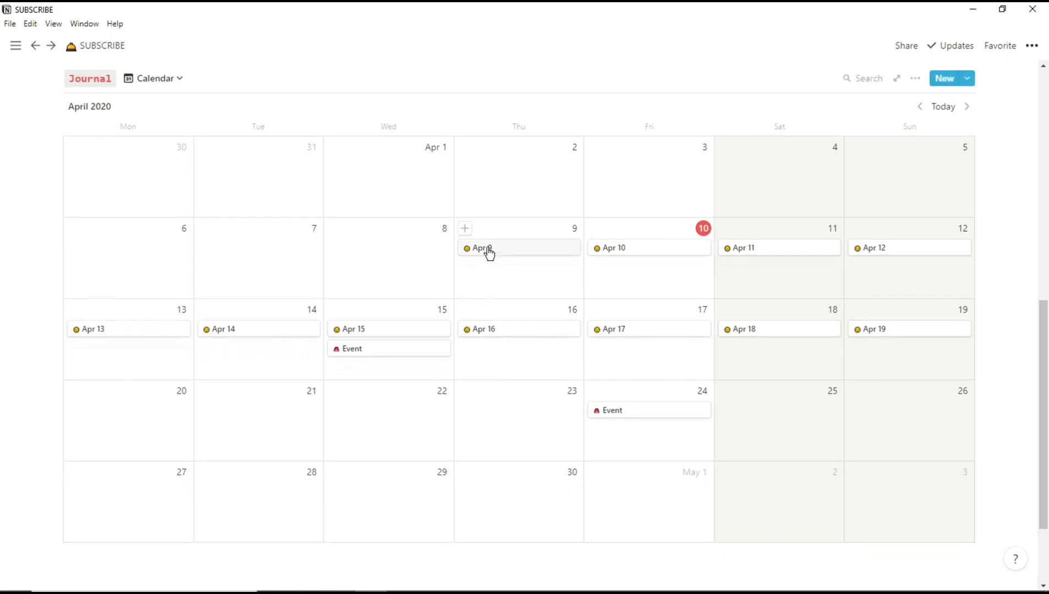
pyautogui.moveTo(654, 320)
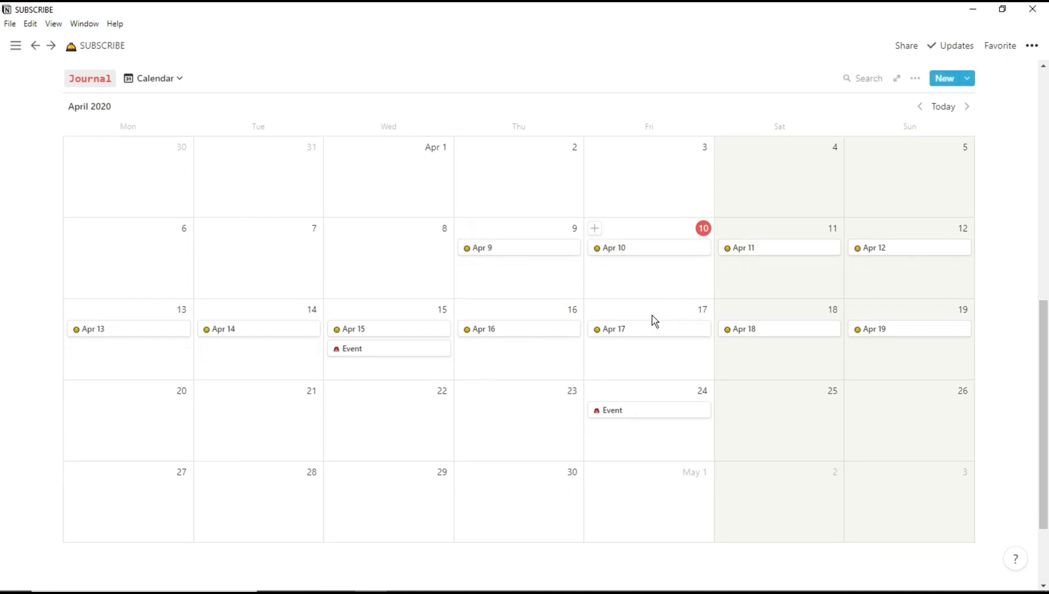
pyautogui.moveTo(408, 349)
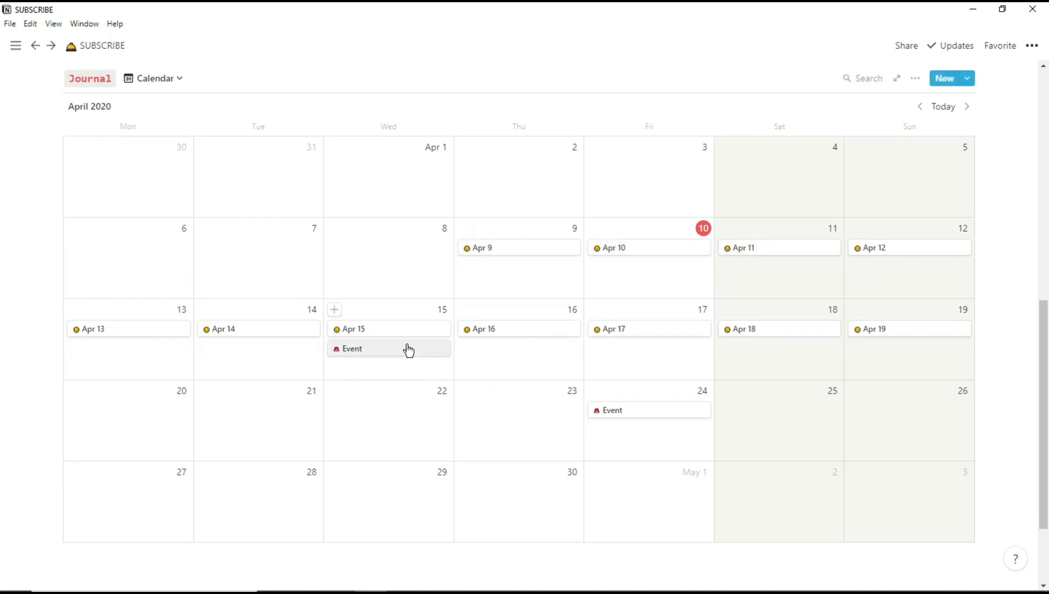
pyautogui.moveTo(620, 260)
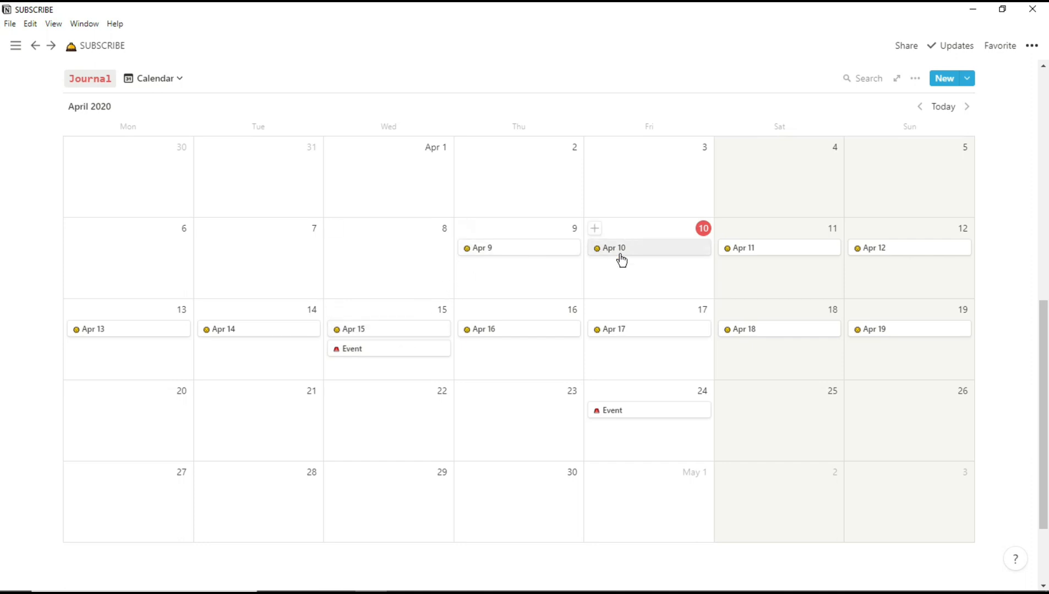
pyautogui.click(613, 248)
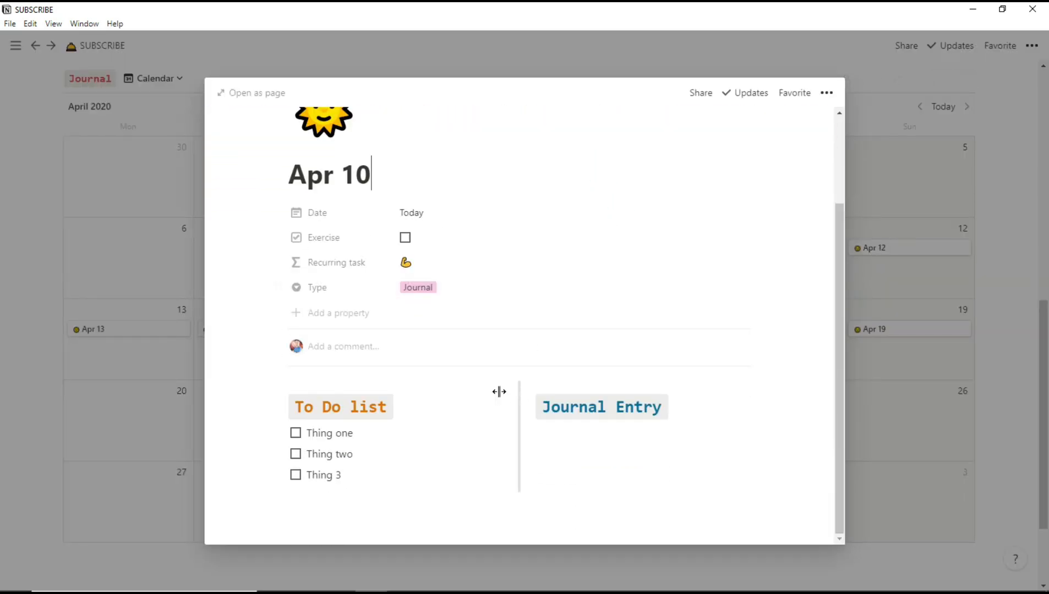
pyautogui.moveTo(876, 400)
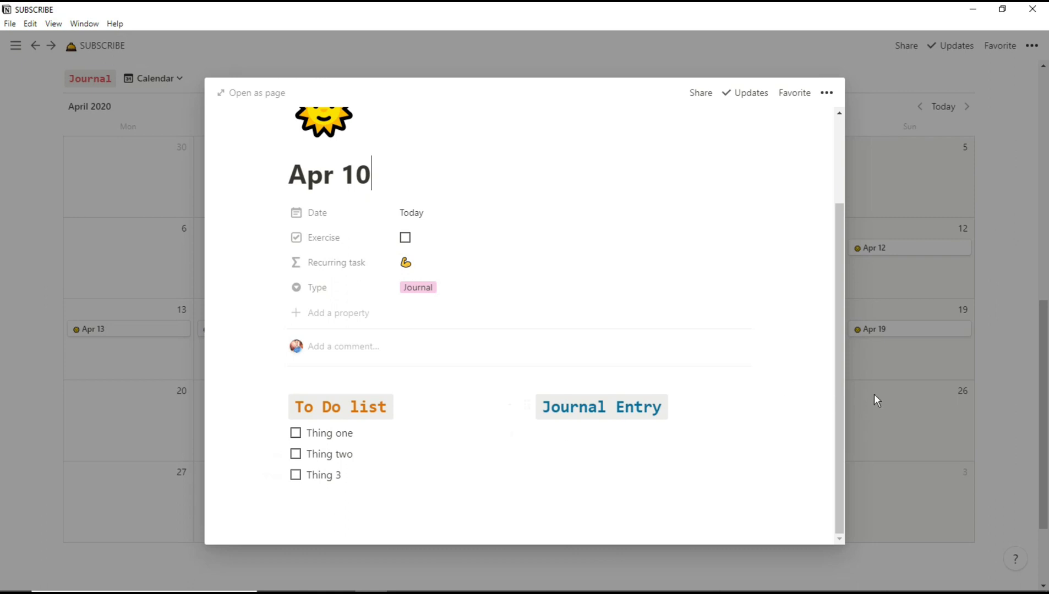
pyautogui.press('Escape')
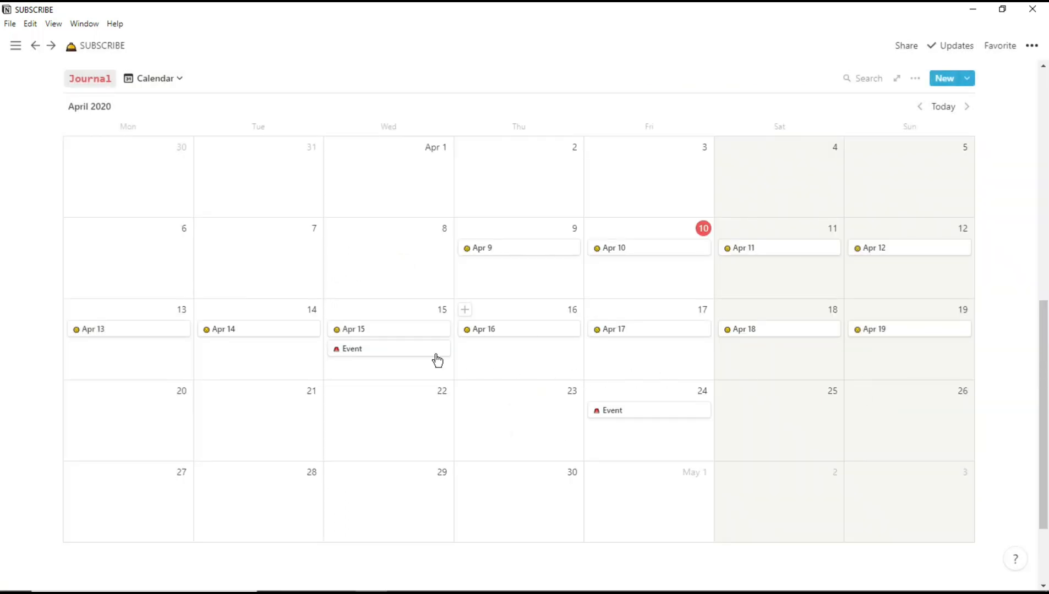
pyautogui.click(464, 309)
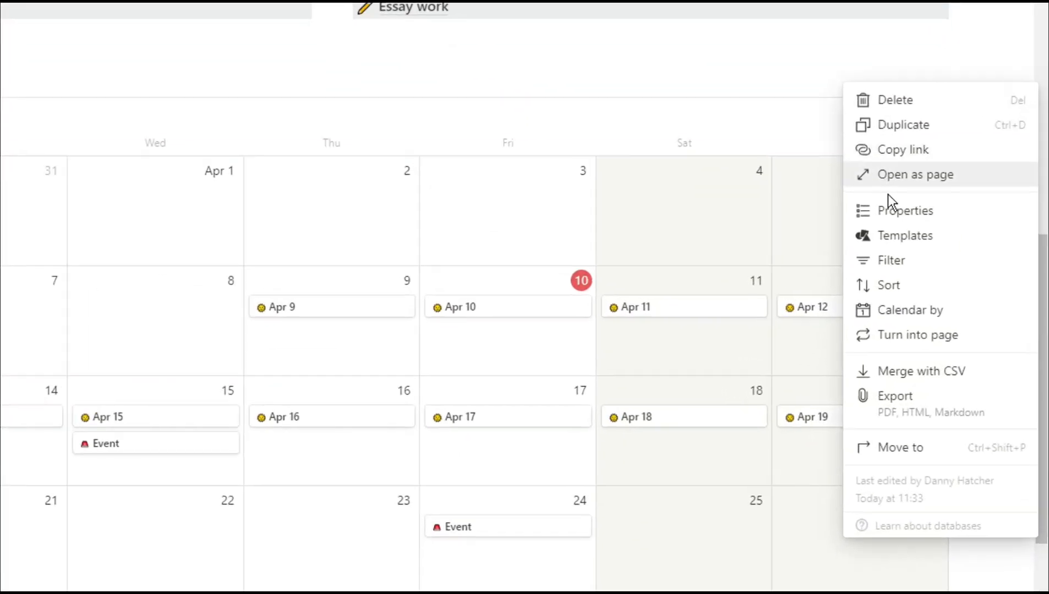
# Filter the calendar by Type is Event, then Journal, then delete the filter
pyautogui.click(890, 260)
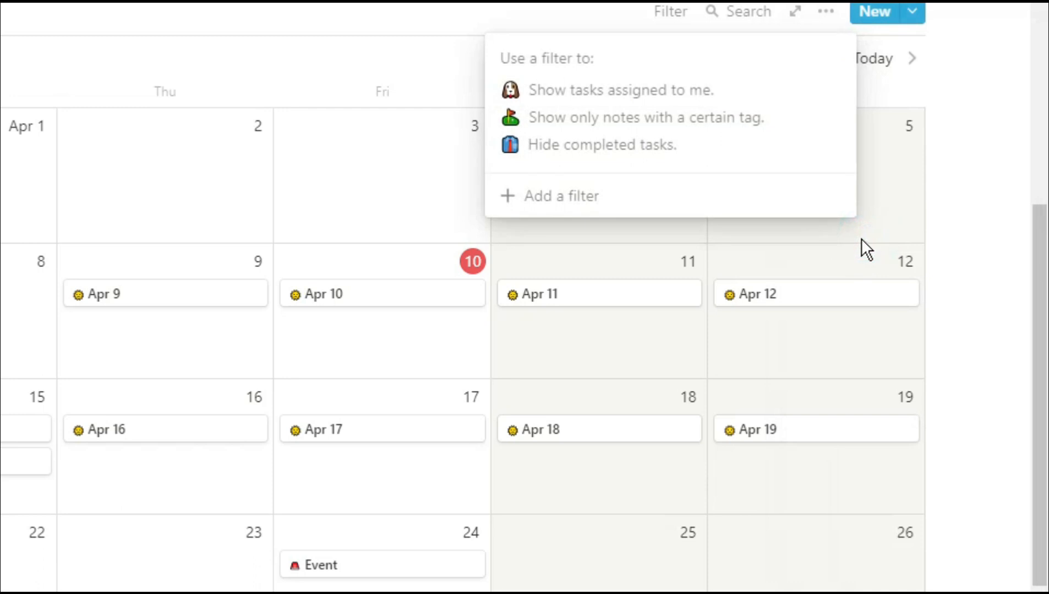
pyautogui.click(561, 196)
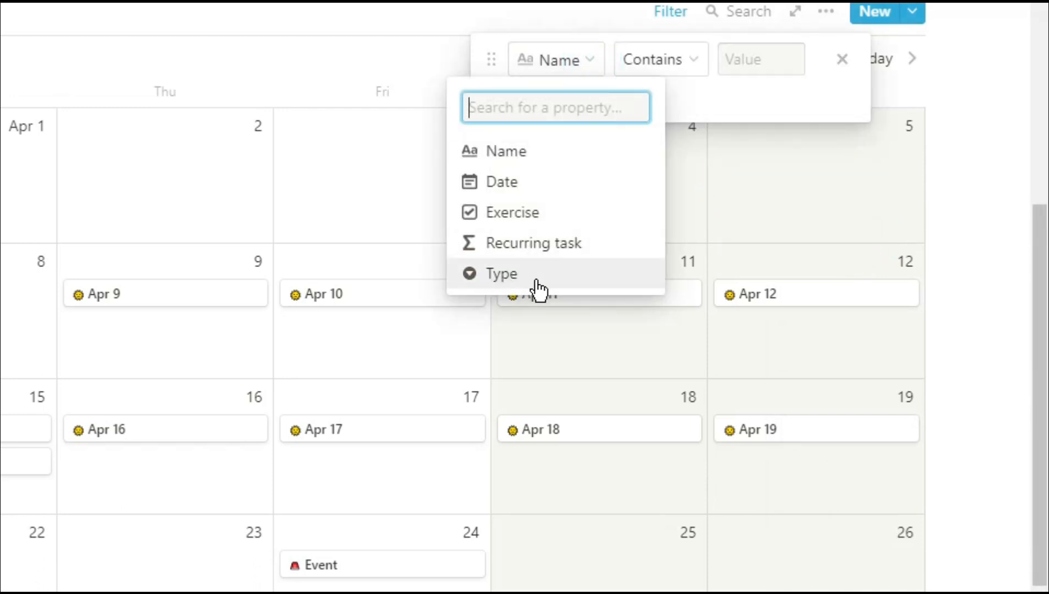
pyautogui.click(501, 274)
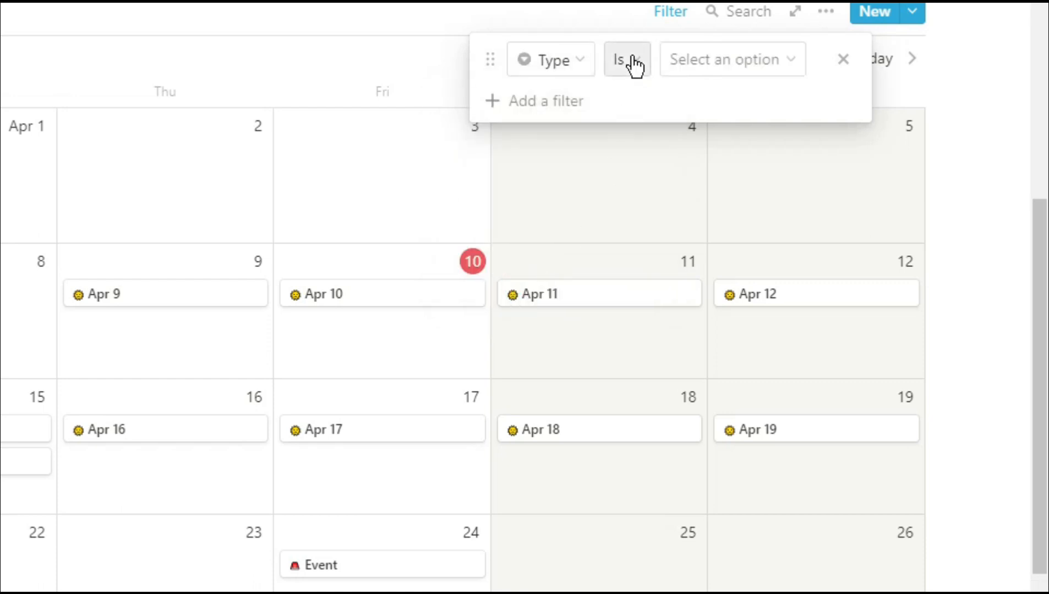
pyautogui.click(721, 59)
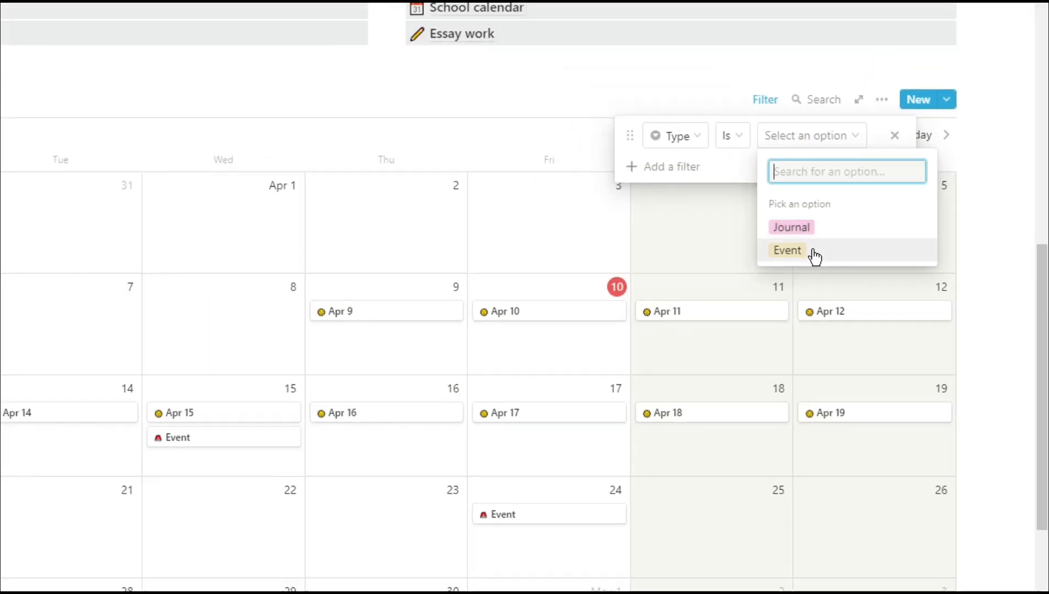
pyautogui.click(787, 251)
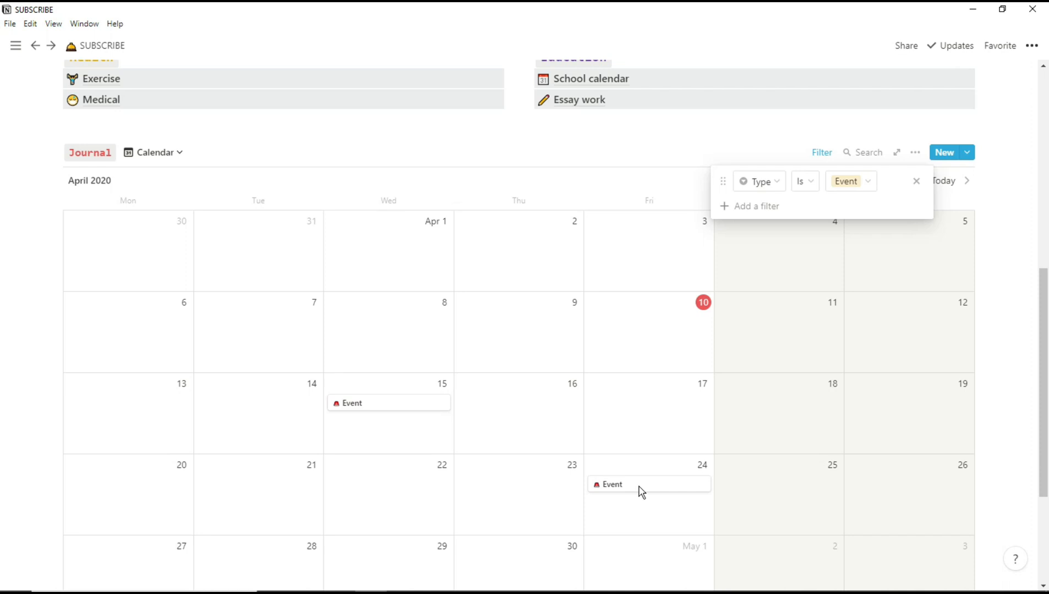
pyautogui.click(846, 180)
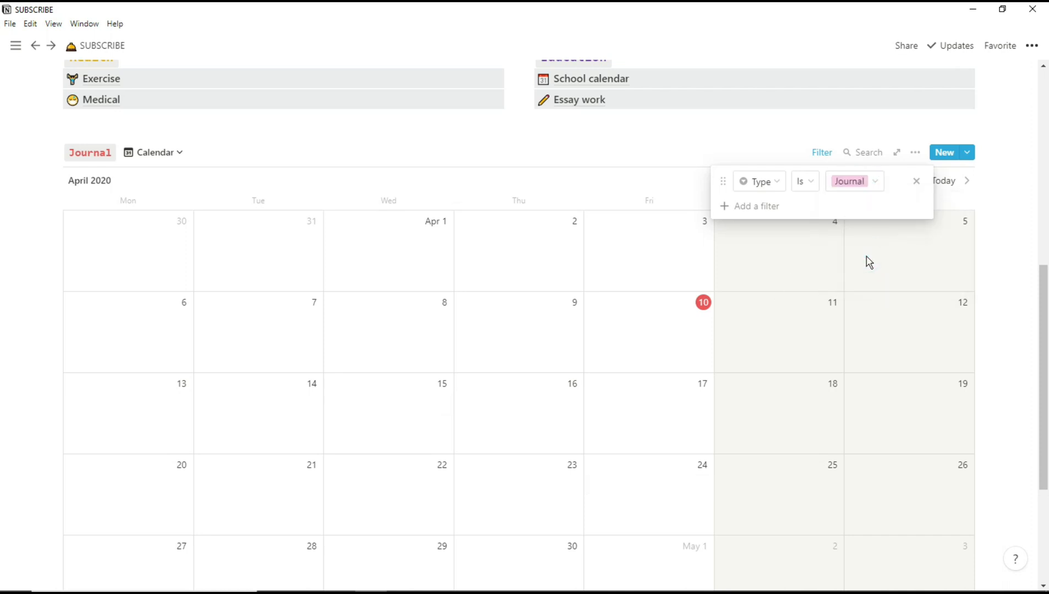
pyautogui.click(915, 180)
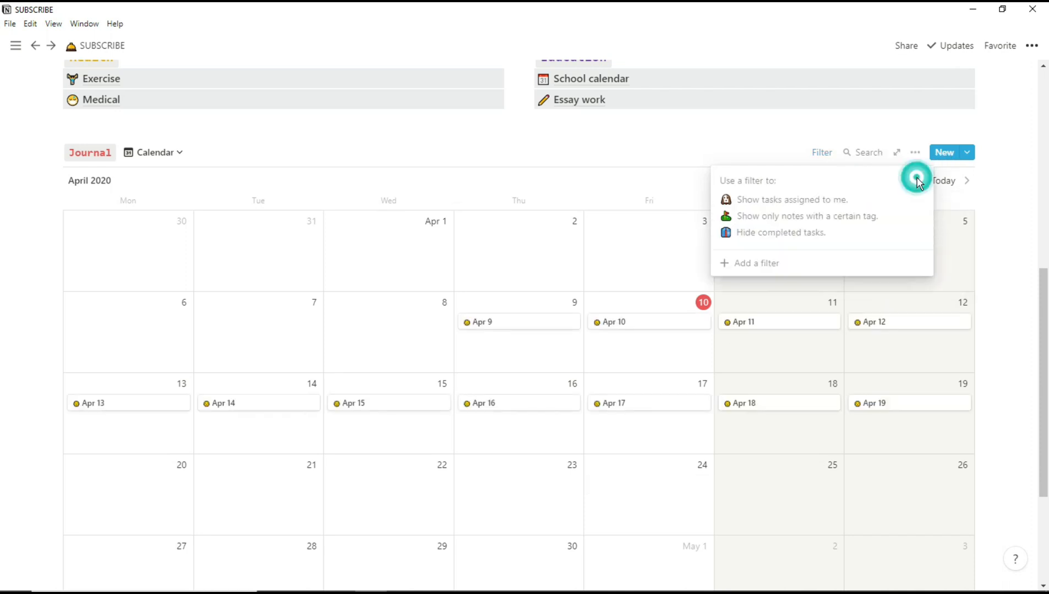
# Open the Event entry, view its Recurring task day-symbol formula, and close the editor
pyautogui.click(944, 152)
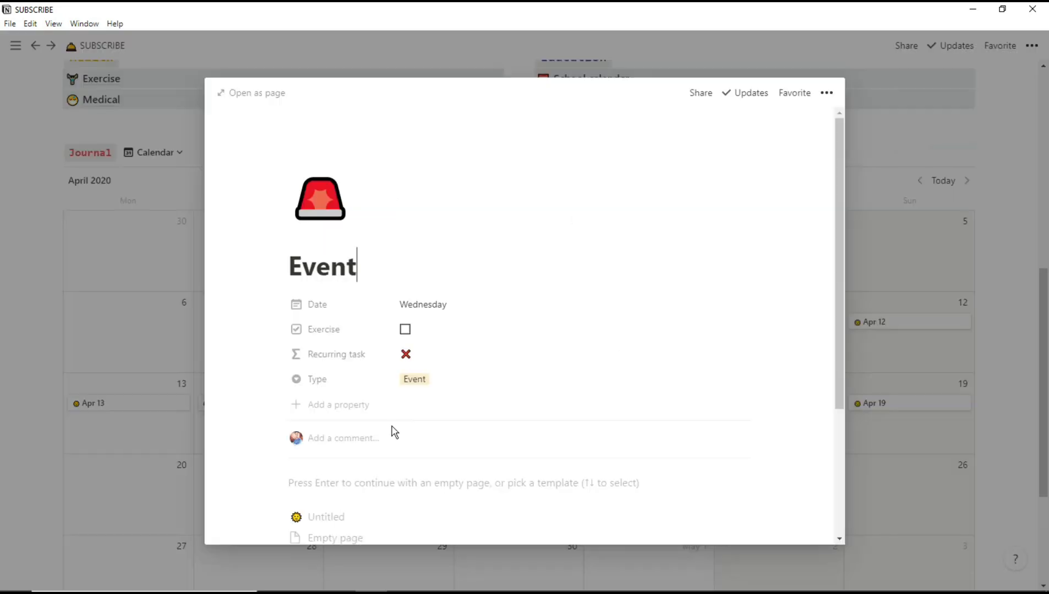
pyautogui.click(414, 379)
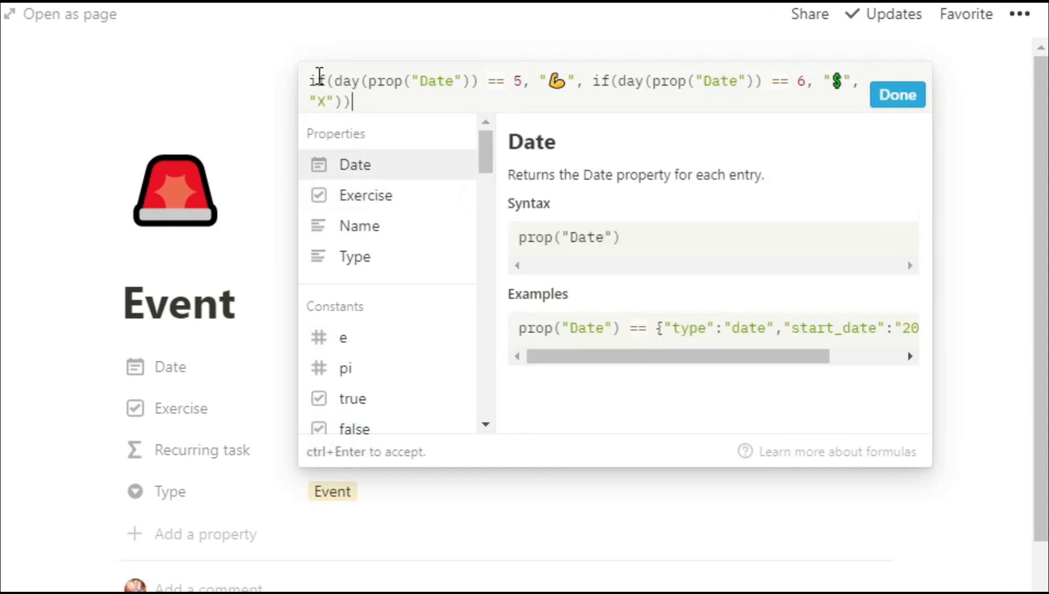
pyautogui.moveTo(655, 195)
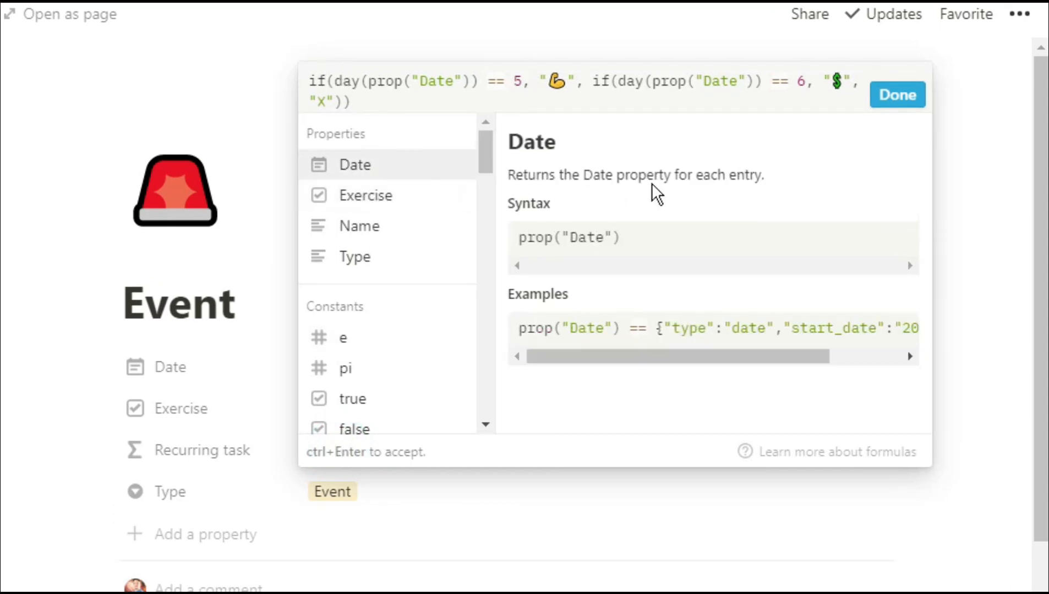
pyautogui.click(897, 94)
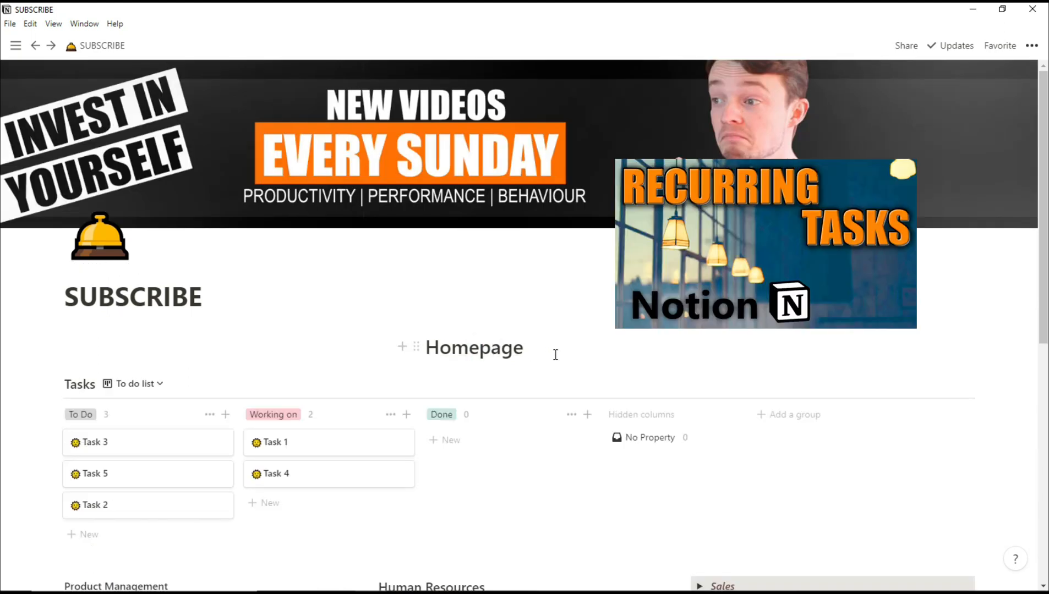
# Scroll to the Tasks Kanban board, leaving Task 3 in Working on and Task 4 in Done
pyautogui.scroll(-3)
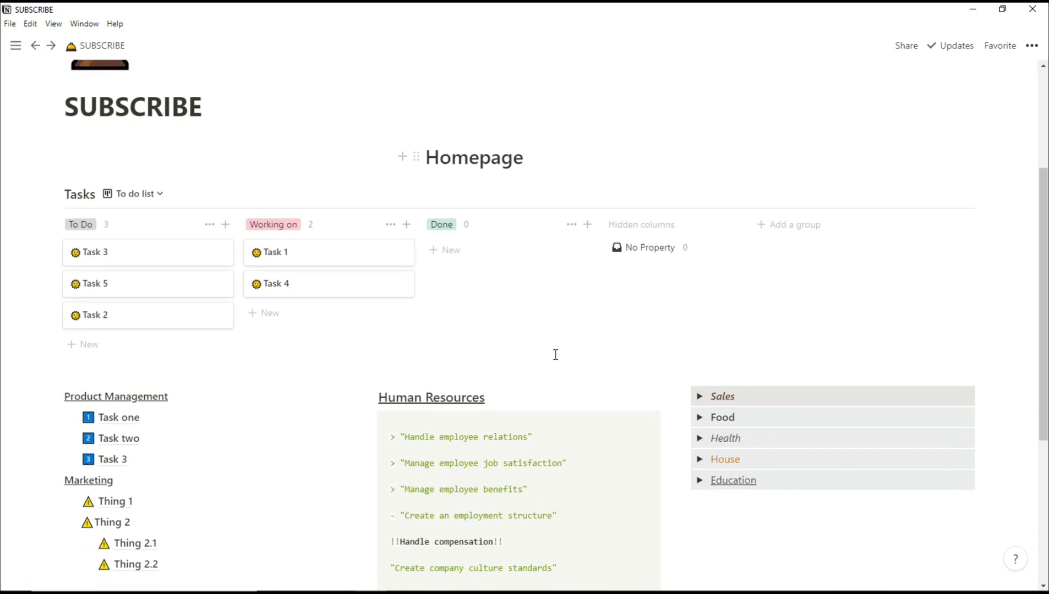
pyautogui.scroll(-3)
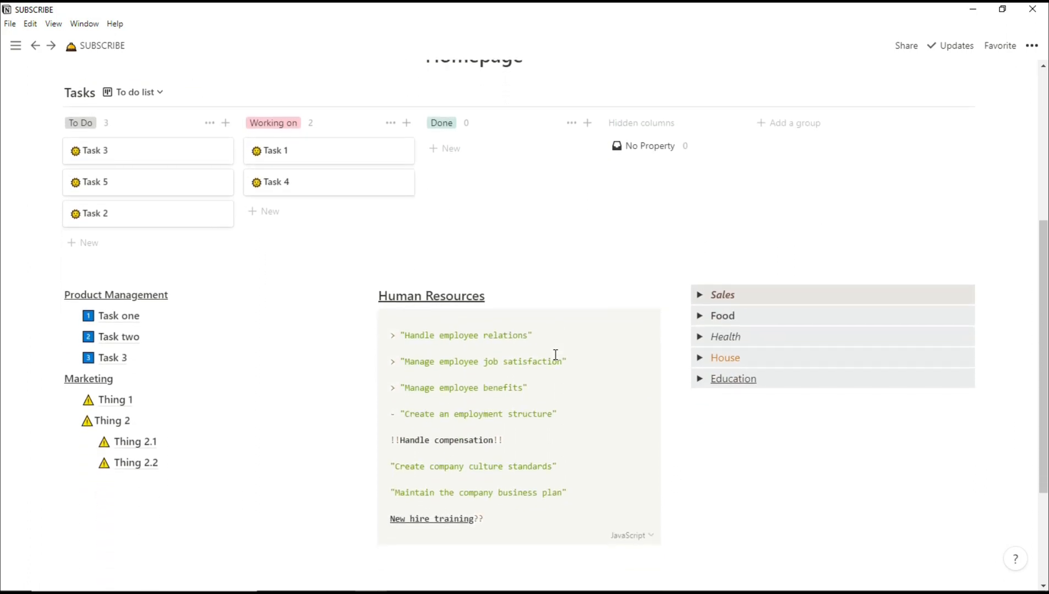
pyautogui.moveTo(700, 300)
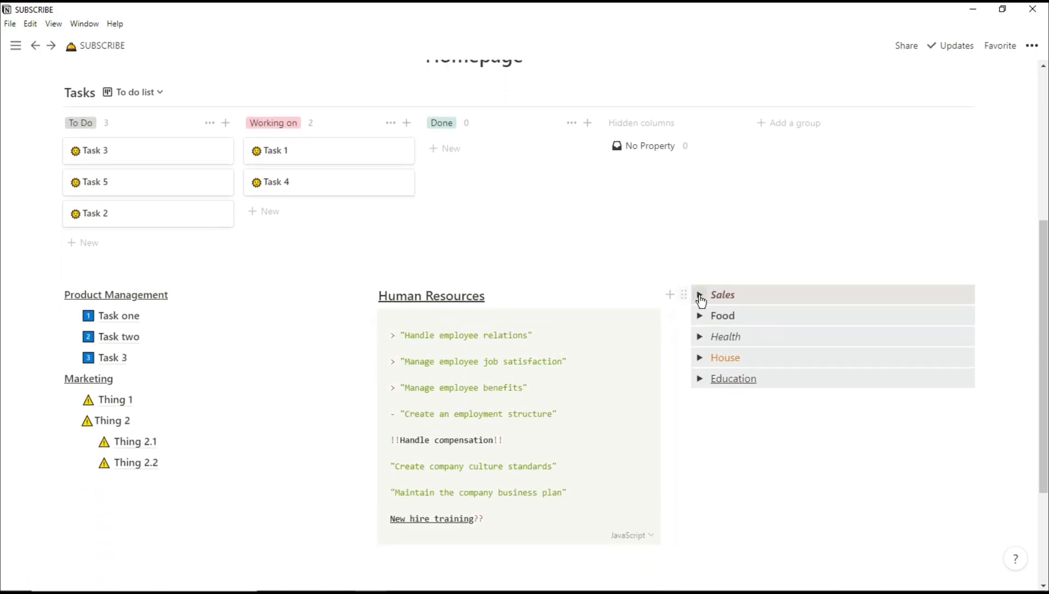
pyautogui.moveTo(731, 383)
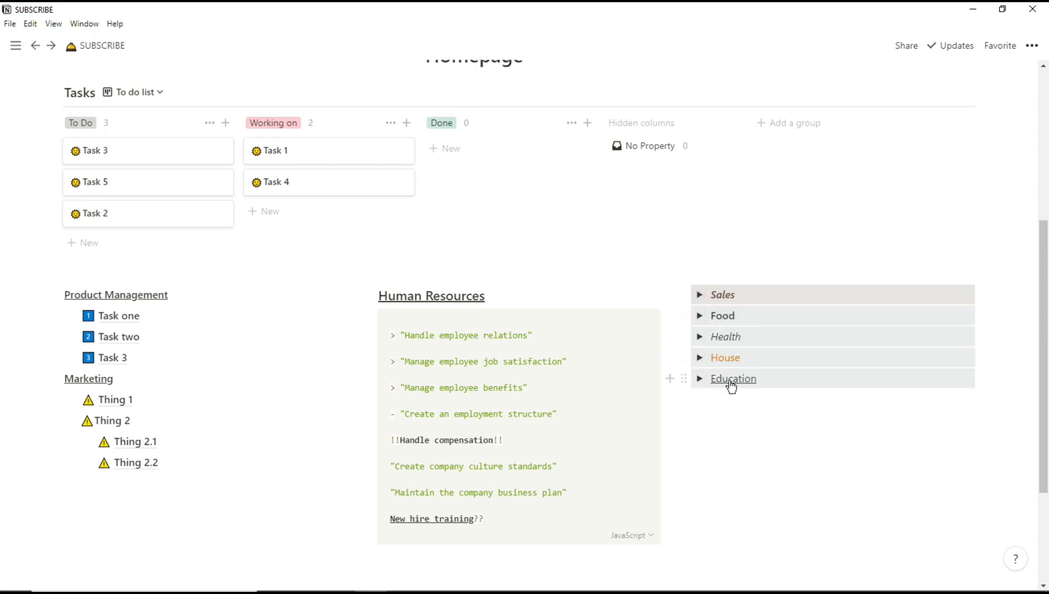
pyautogui.moveTo(314, 476)
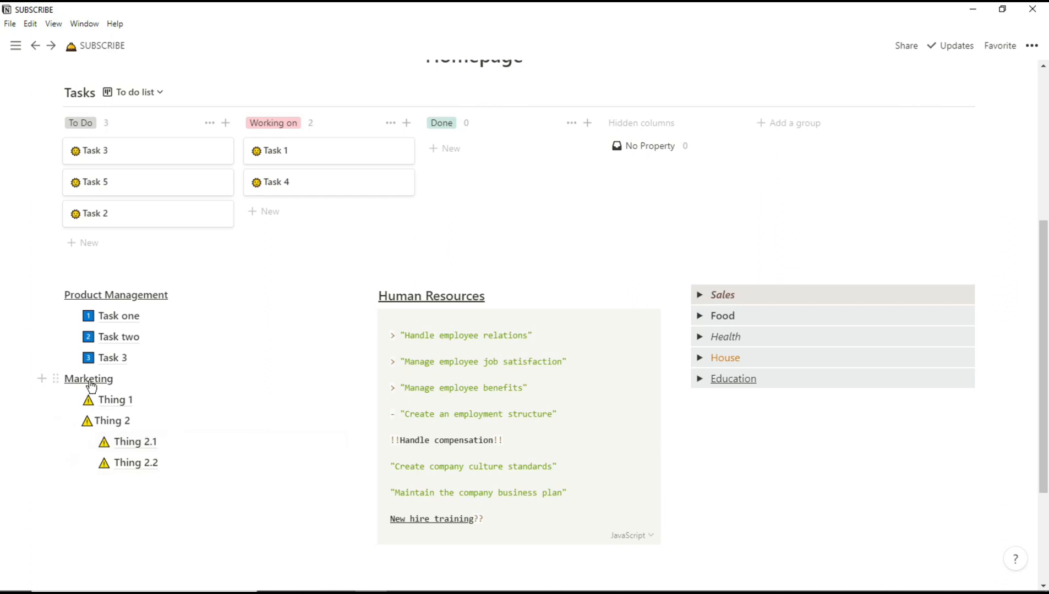
pyautogui.scroll(3)
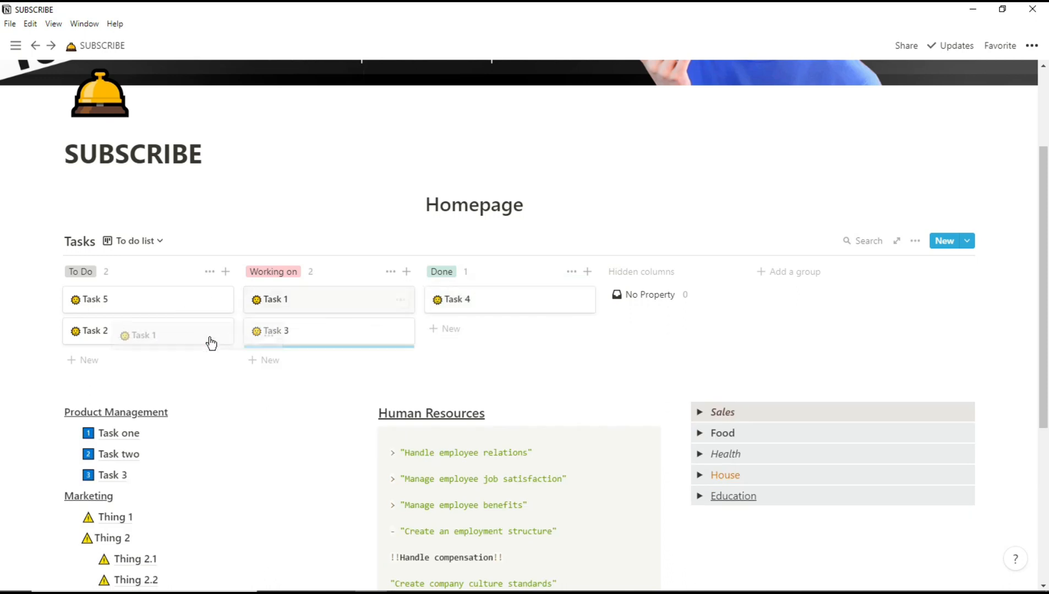
# Switch Task 3's status property to To Do from its card
pyautogui.click(271, 330)
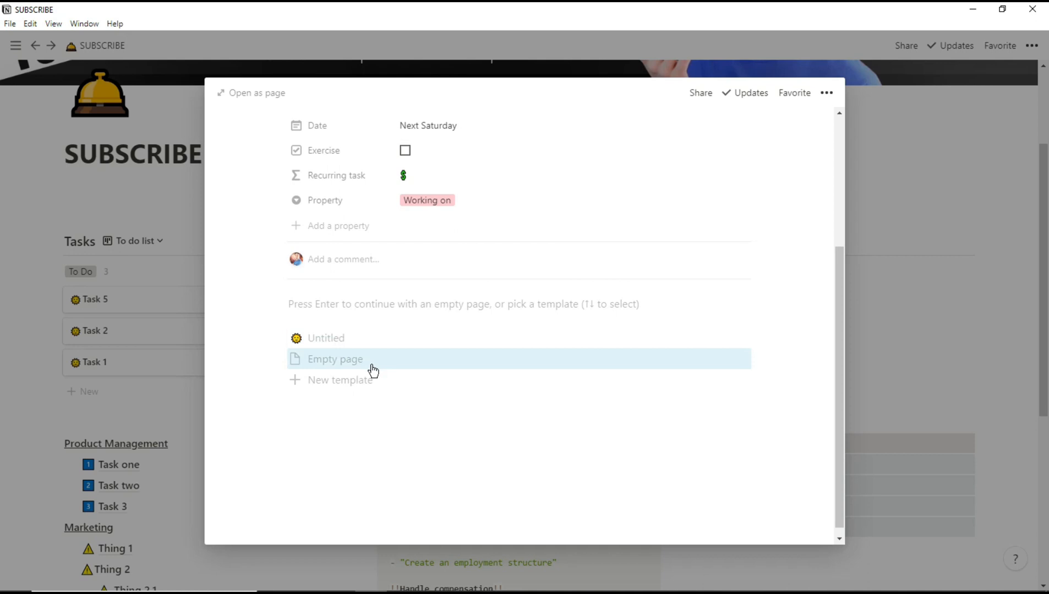
pyautogui.click(426, 201)
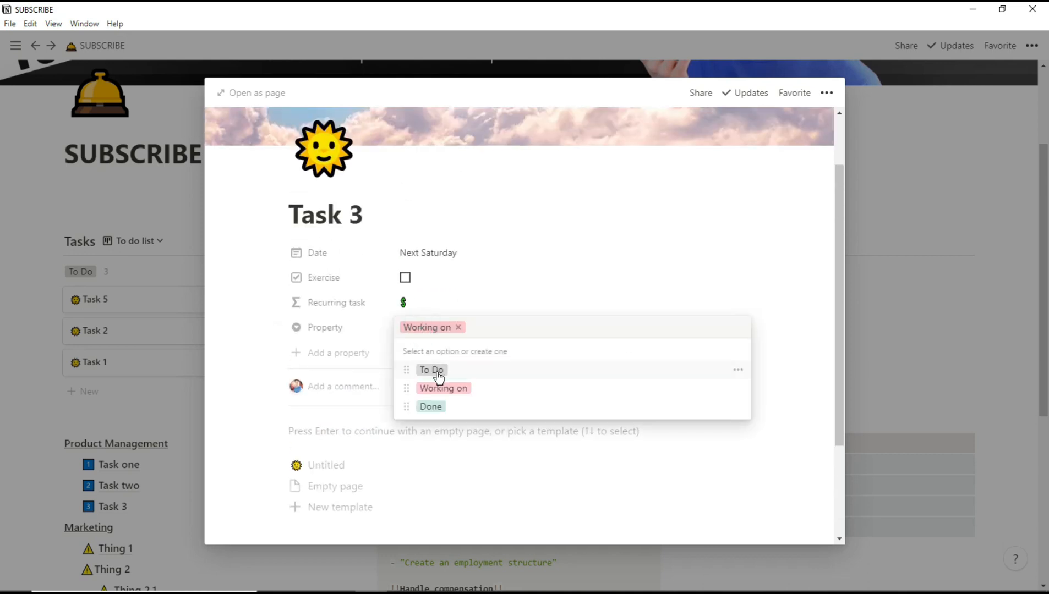
pyautogui.click(431, 369)
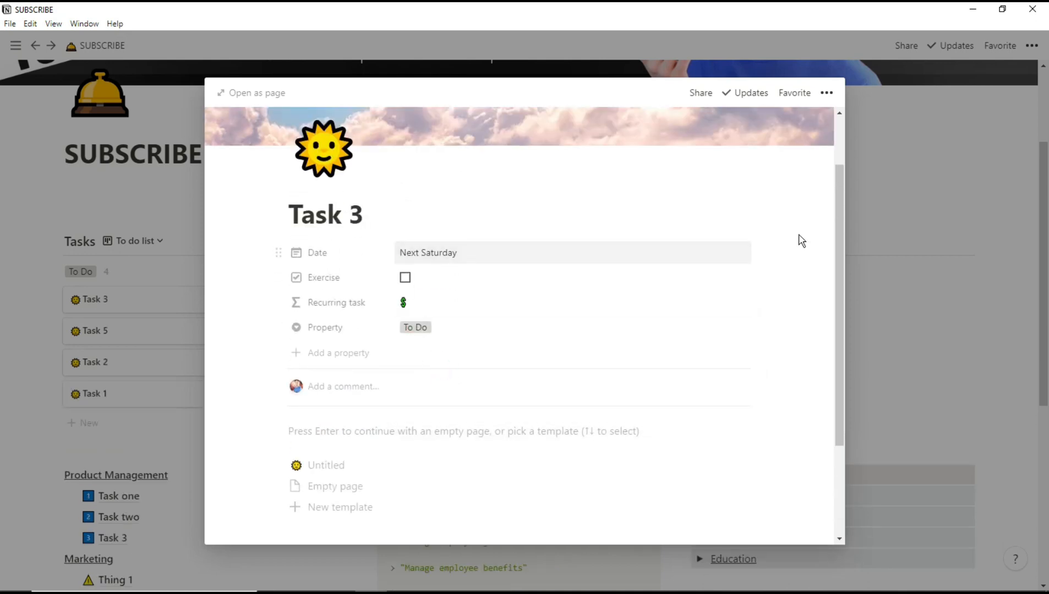